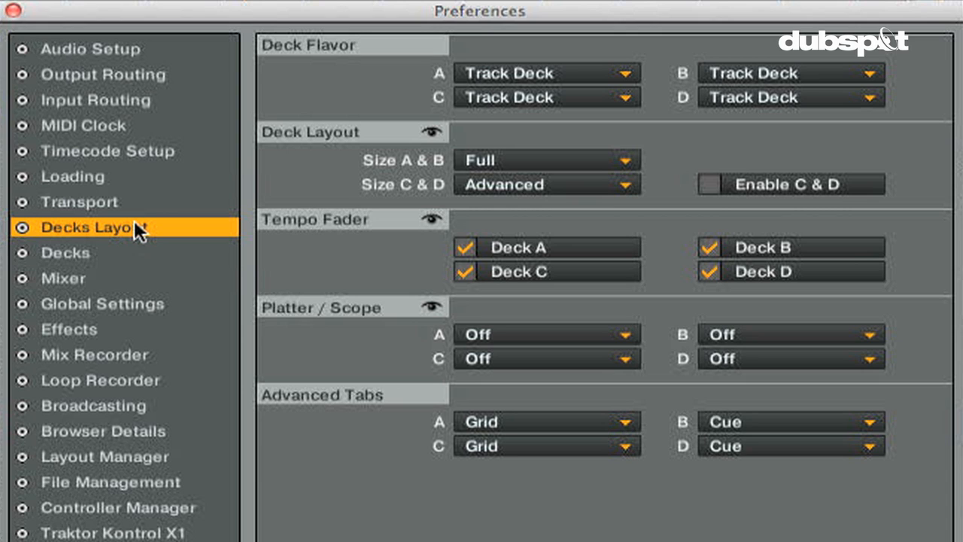
- Browse the Decks Layout, Decks, Mixer, Global Settings and Browser Details preference pages
left_click(67, 253)
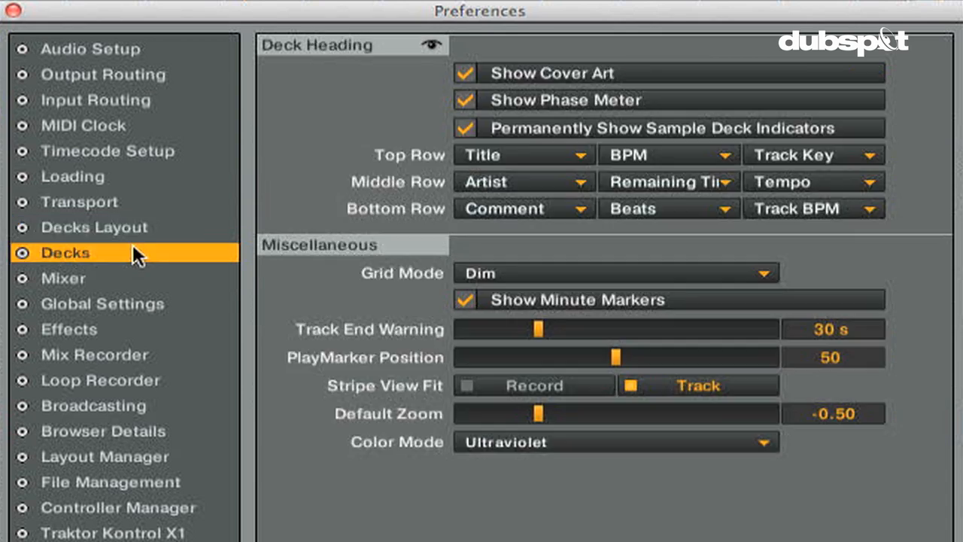
left_click(63, 277)
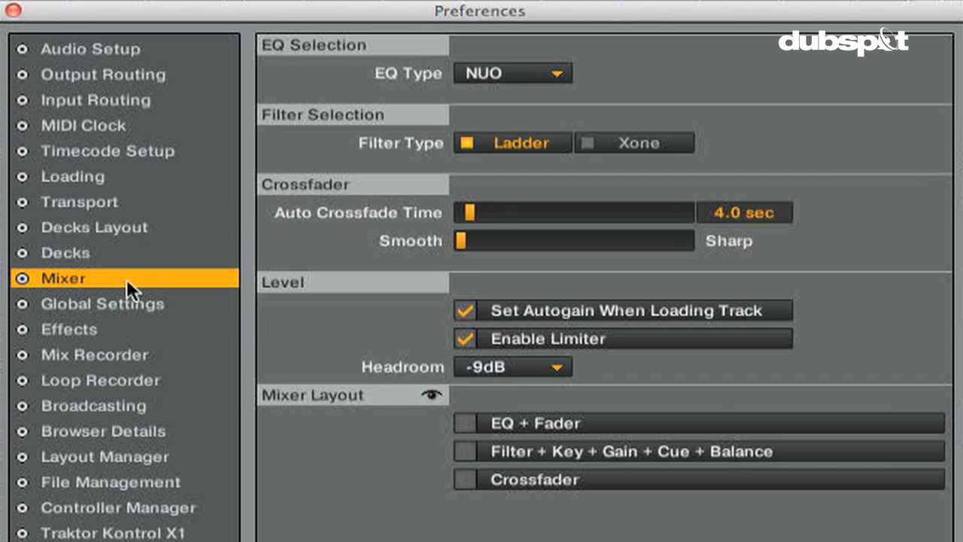
left_click(102, 304)
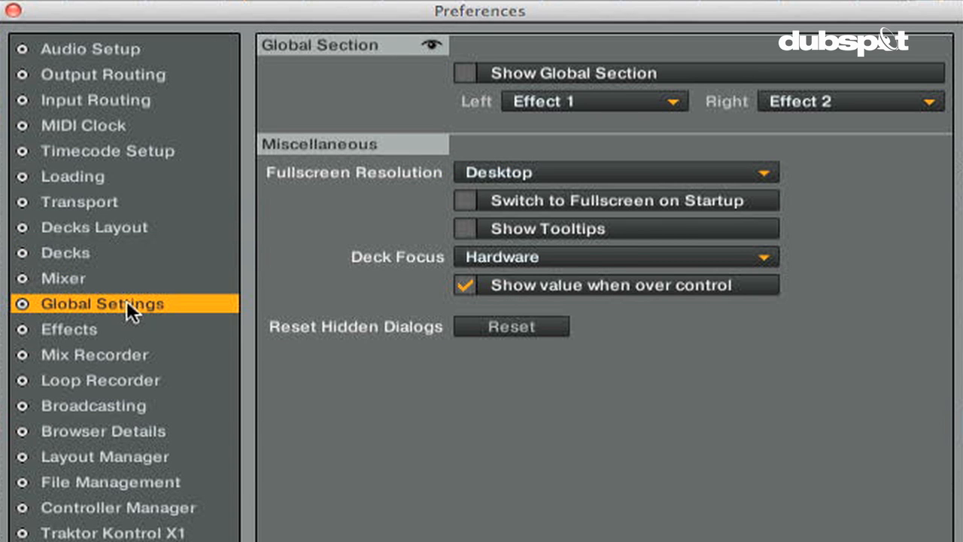
left_click(98, 431)
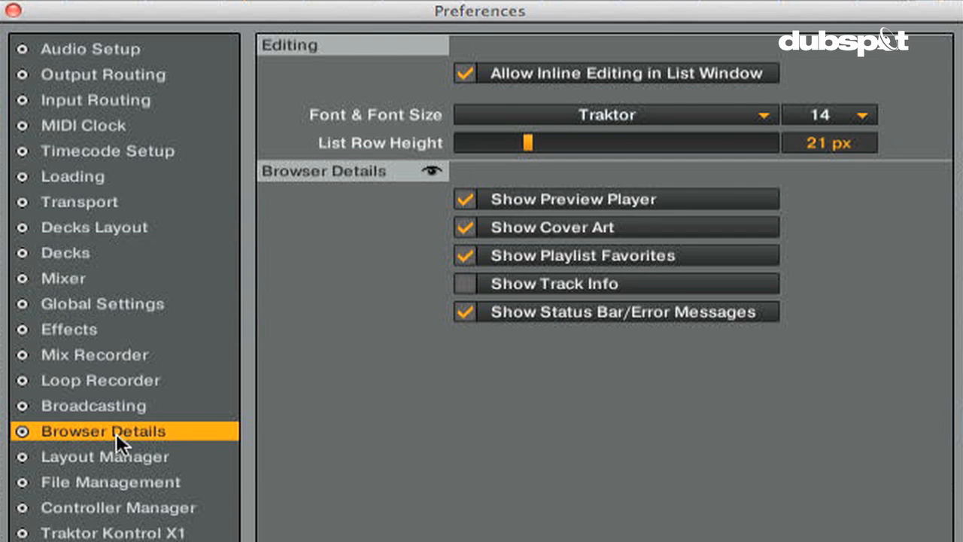
left_click(104, 458)
type("DJ Endo")
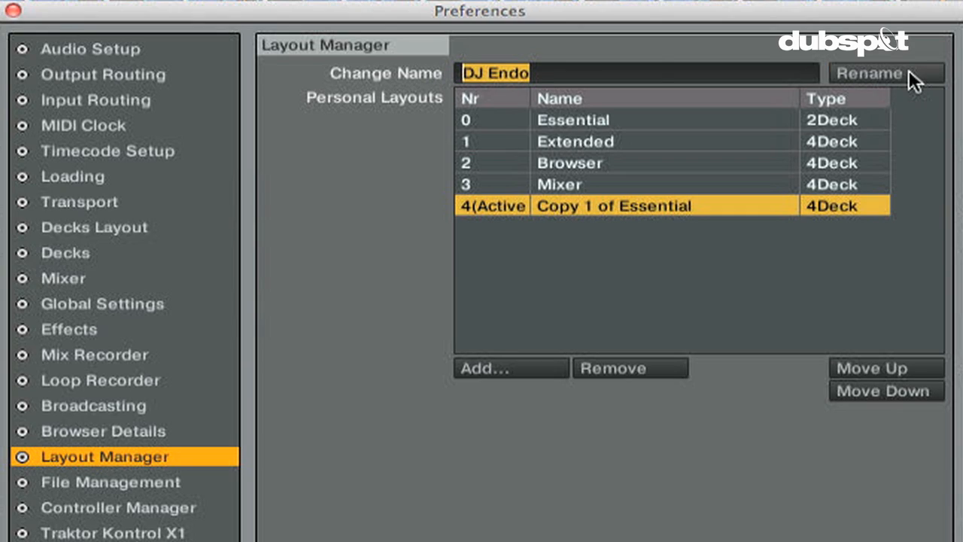
- Rename the active layout from Copy 1 of Essential to DJ Endo
left_click(874, 72)
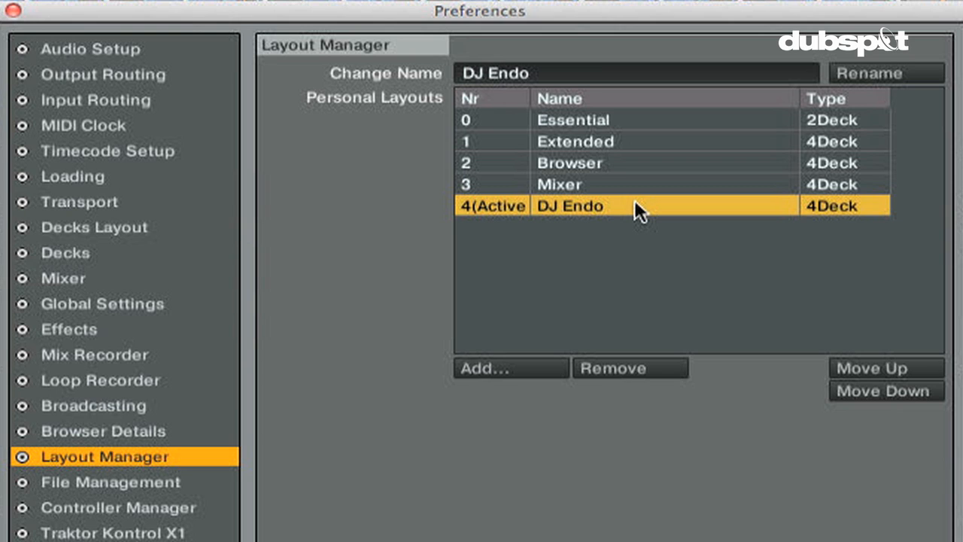
mouse_move(154, 180)
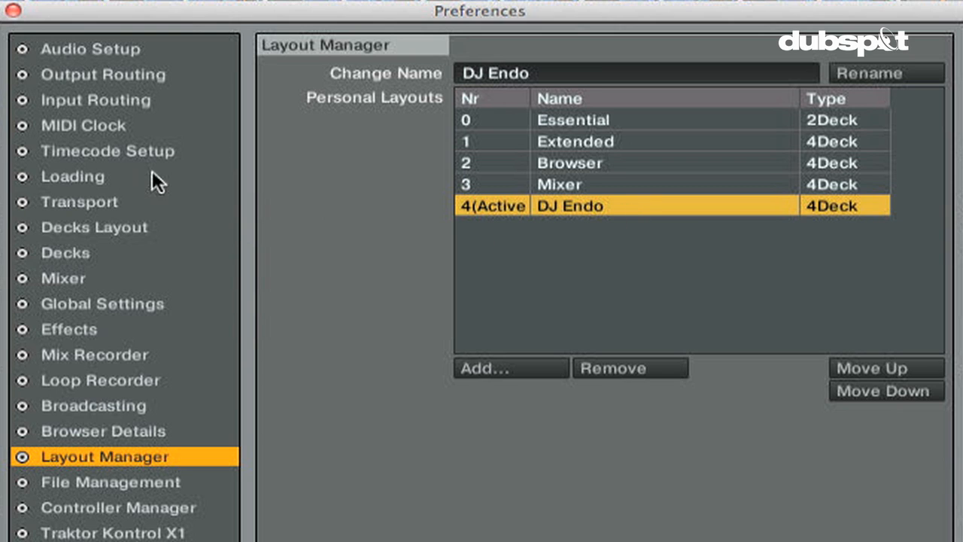
- Set decks A & B to the Essential size in Decks Layout
left_click(93, 226)
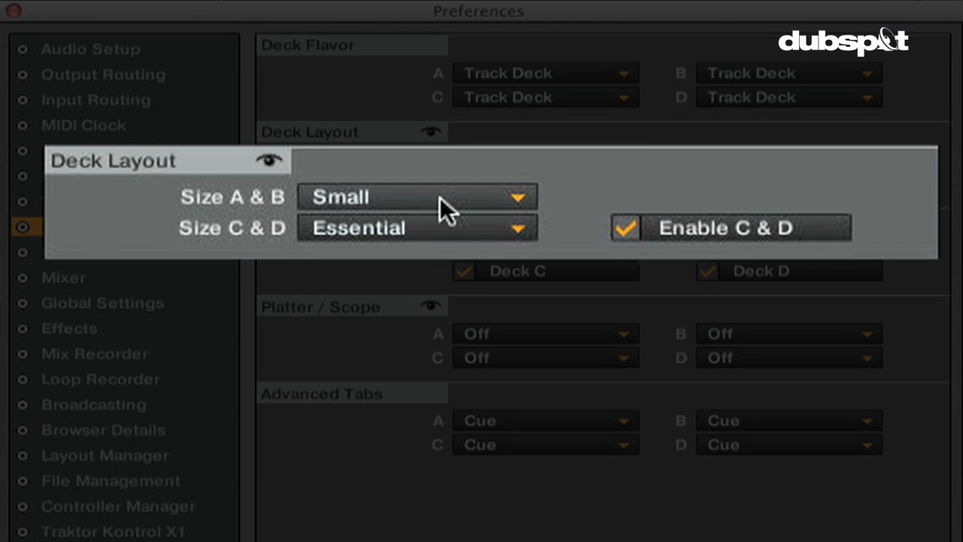
left_click(418, 197)
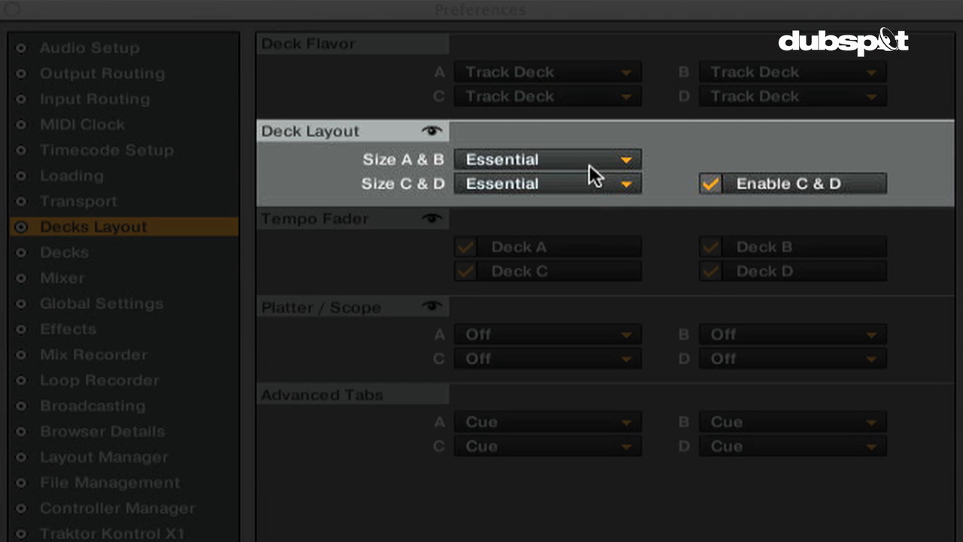
- Size decks A & B as Advanced and preview advanced tabs, showing Grid on deck C
left_click(548, 160)
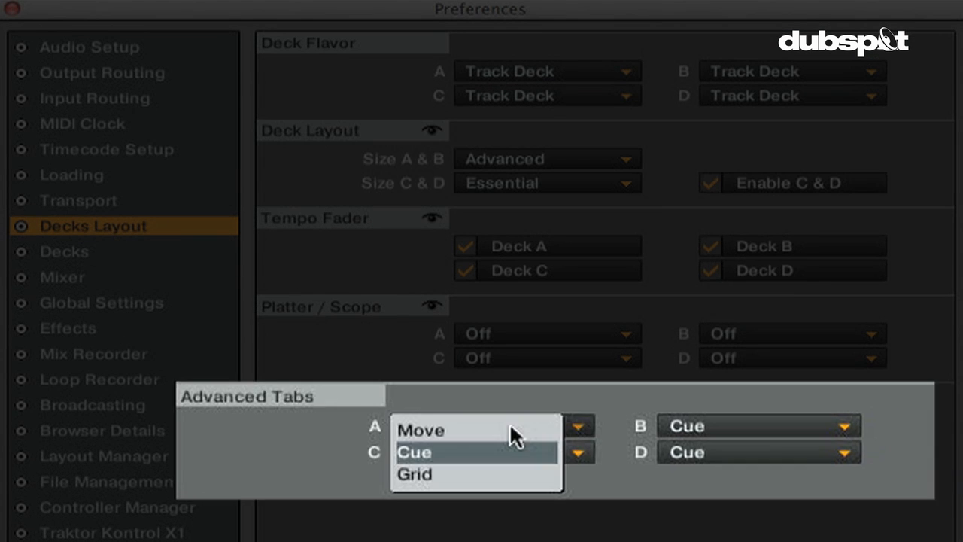
left_click(421, 431)
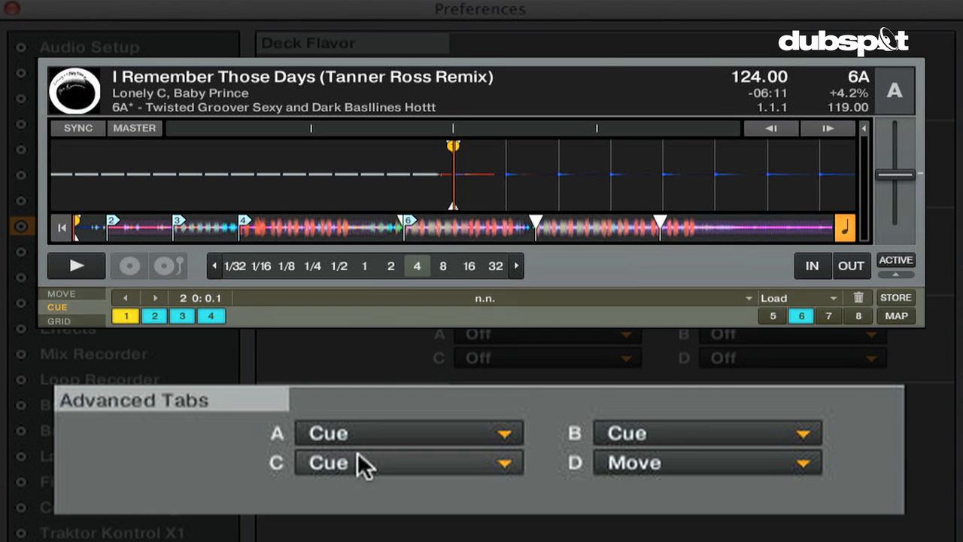
left_click(407, 463)
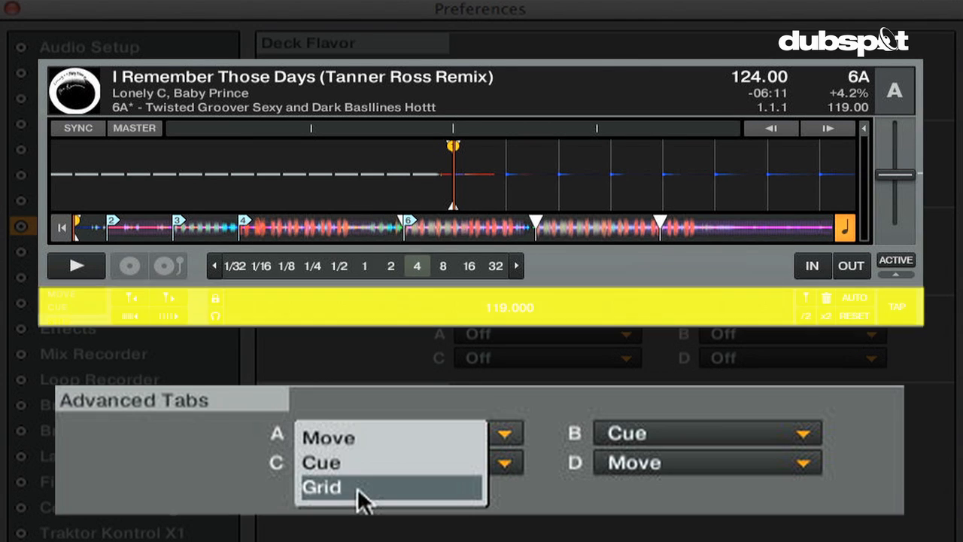
left_click(322, 487)
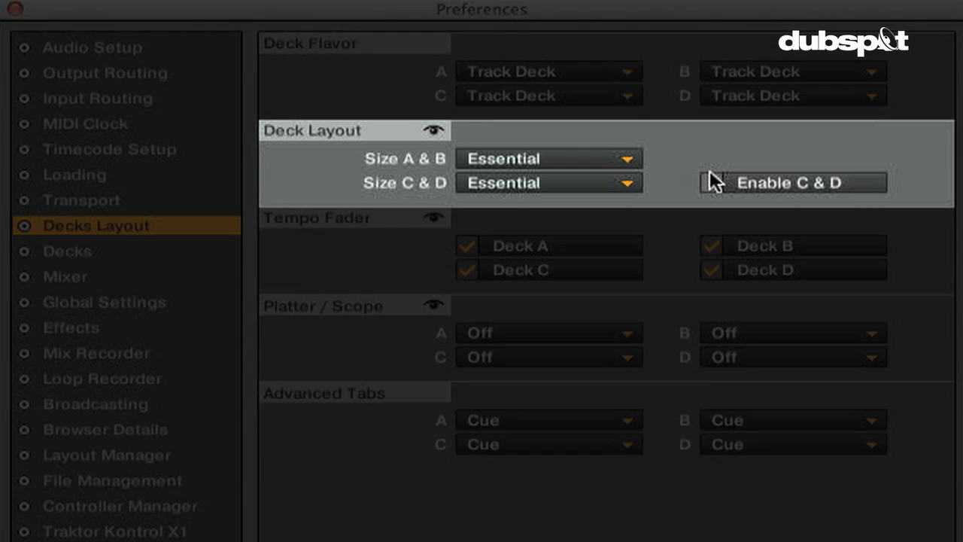
- Enable decks C & D and toggle deck C's tempo fader visibility
left_click(711, 182)
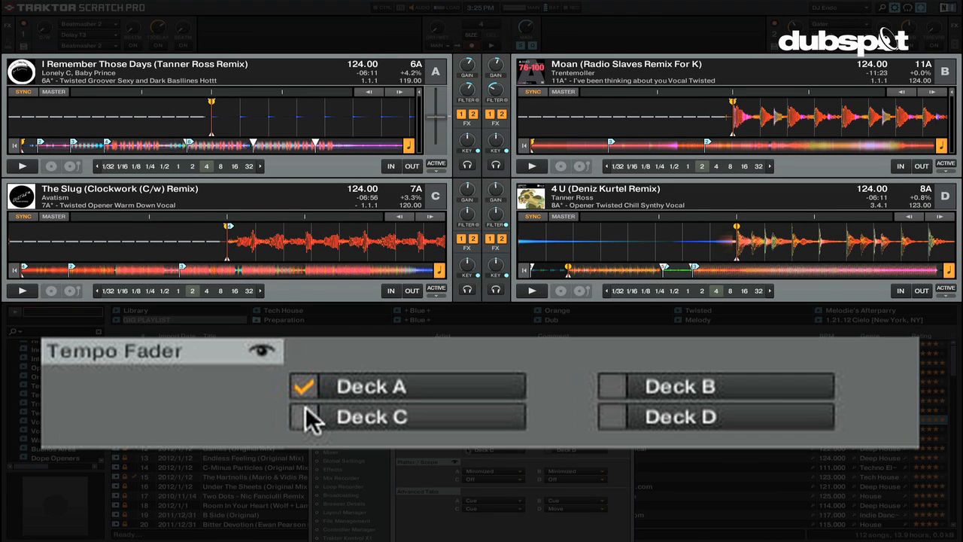
left_click(304, 418)
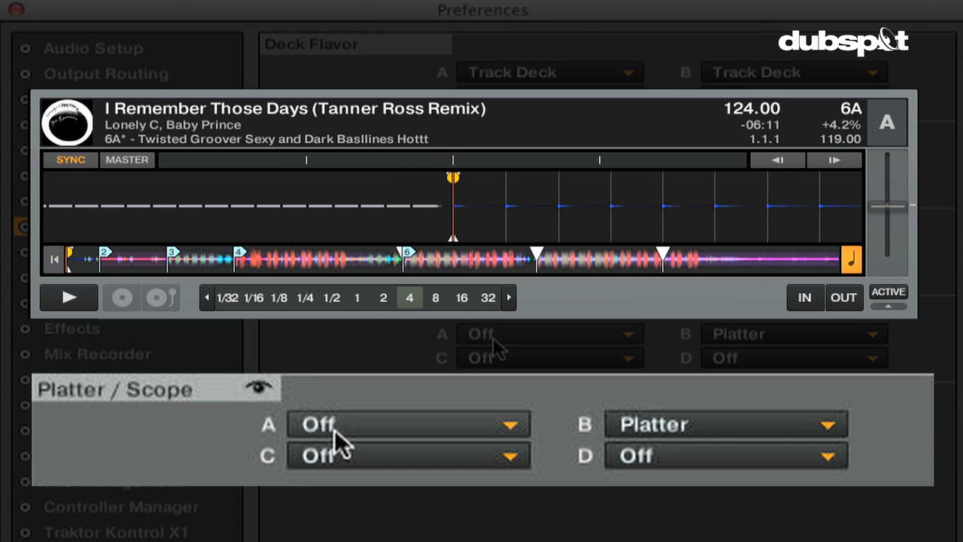
- Switch deck A's display through Minimized and Platter to Scope
left_click(405, 424)
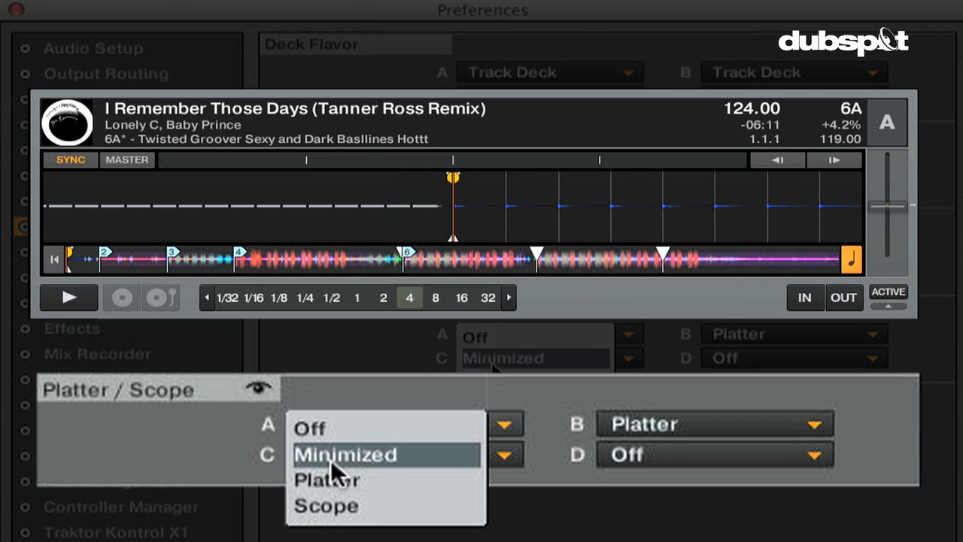
left_click(346, 454)
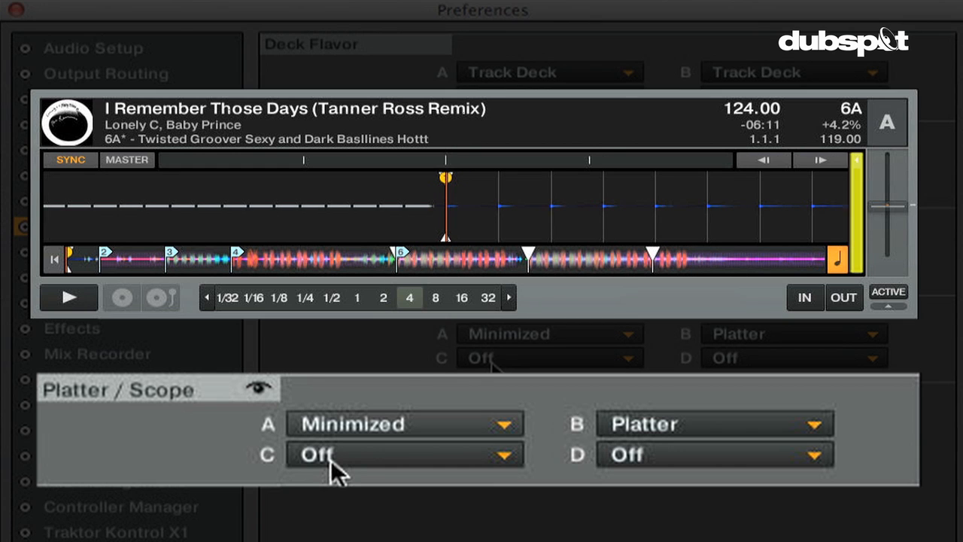
mouse_move(449, 47)
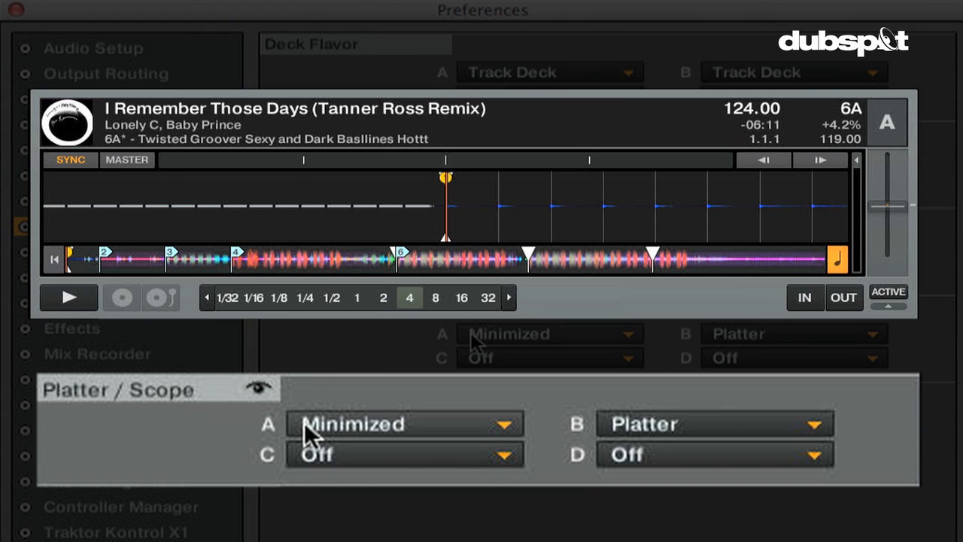
left_click(398, 424)
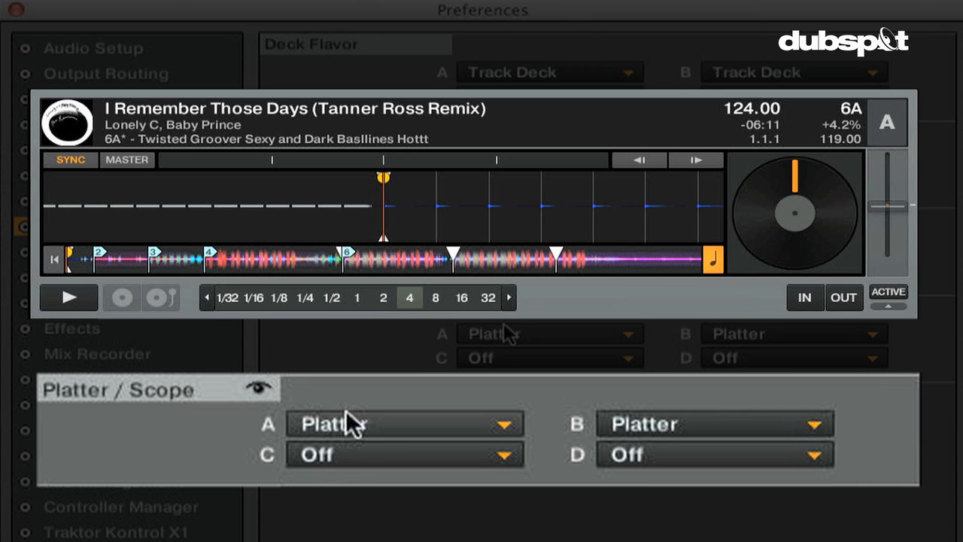
left_click(397, 424)
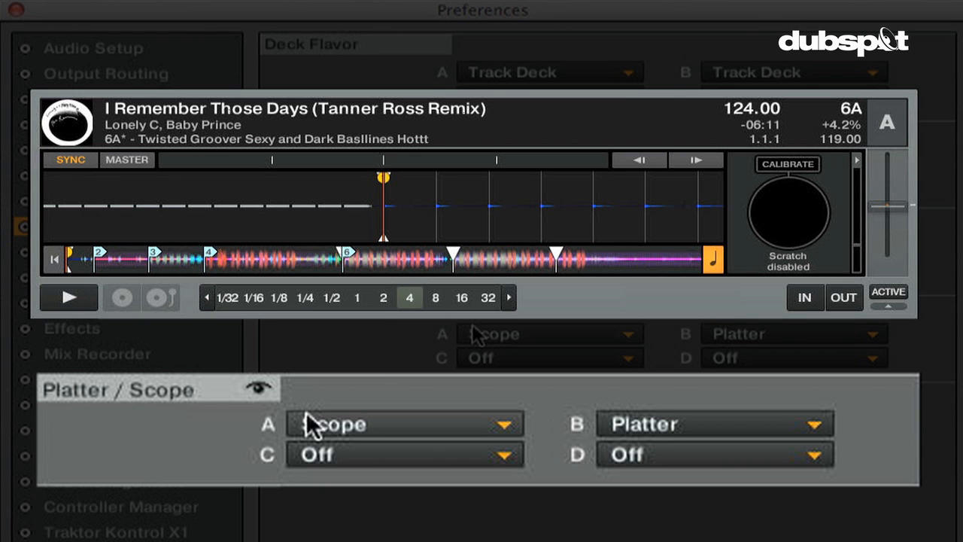
left_click(68, 250)
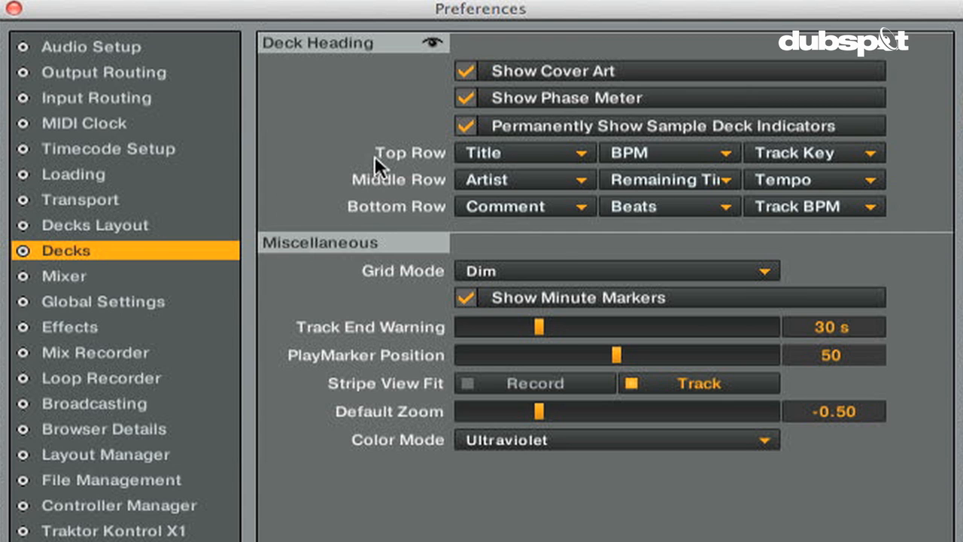
mouse_move(379, 160)
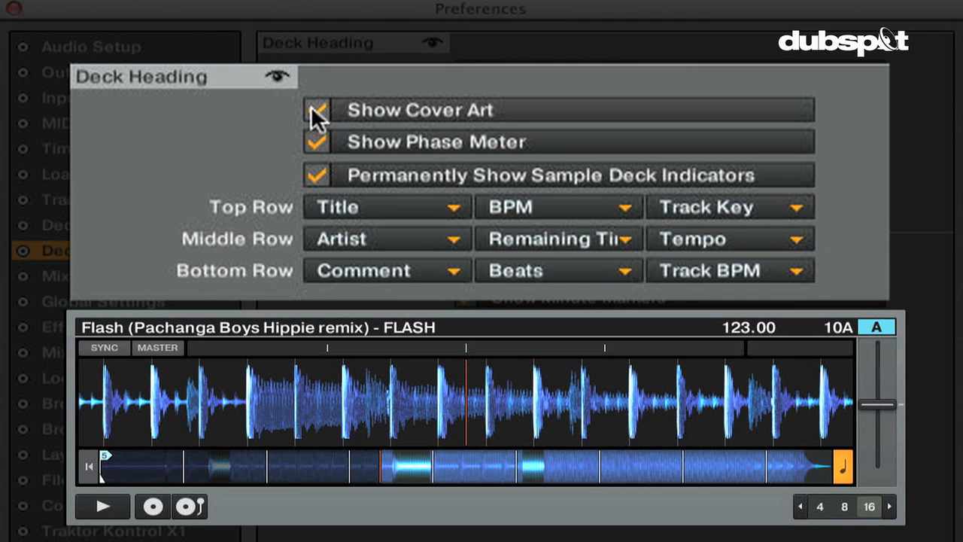
- Show cover art and phase meter in the deck heading, keeping sample deck indicators always visible
left_click(319, 111)
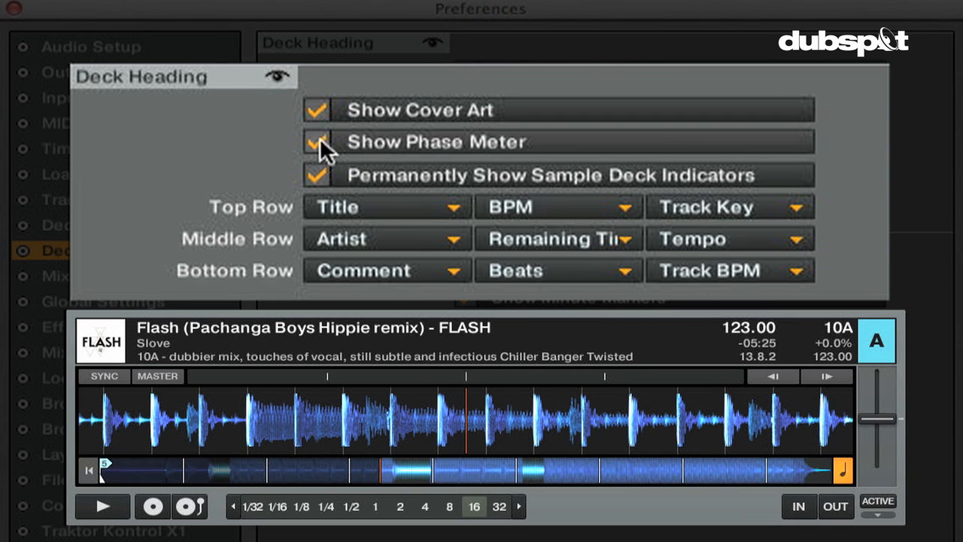
left_click(316, 141)
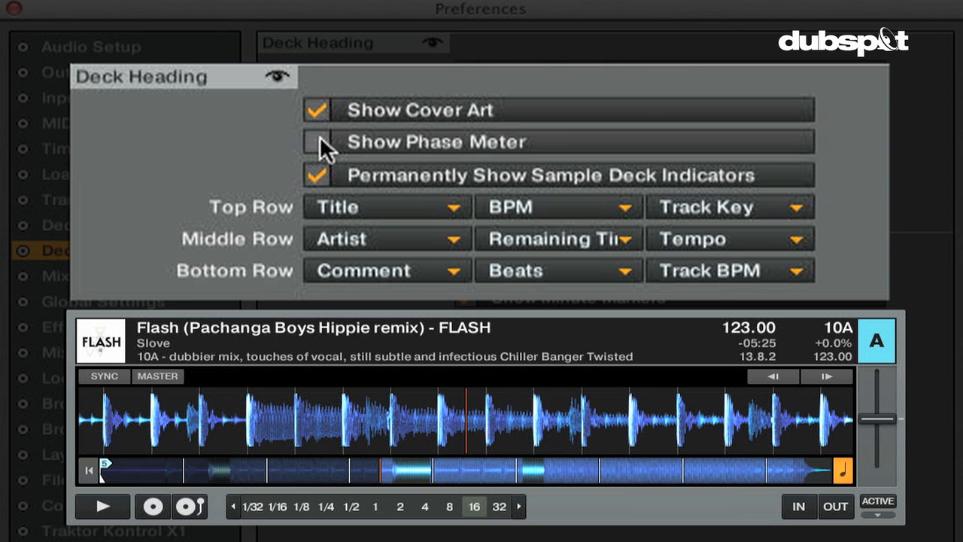
left_click(316, 142)
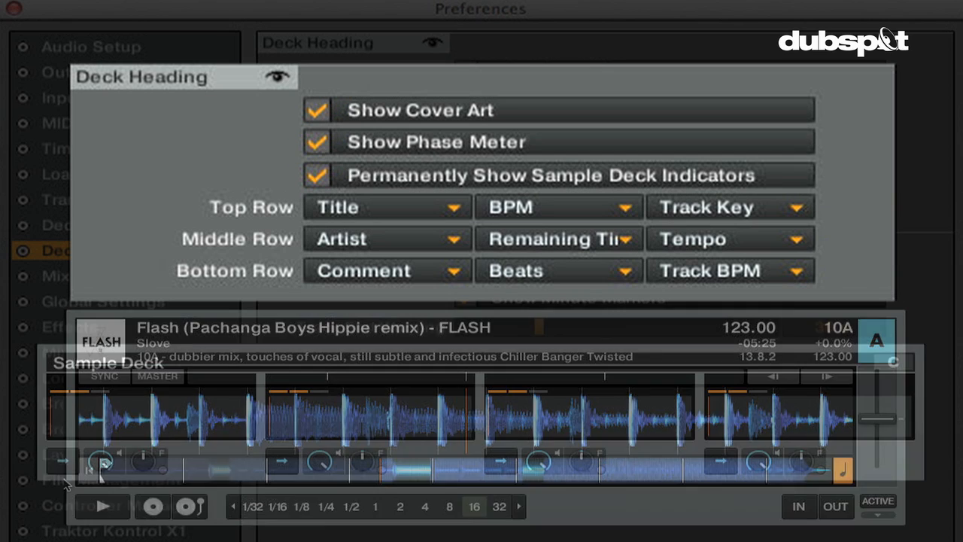
left_click(316, 175)
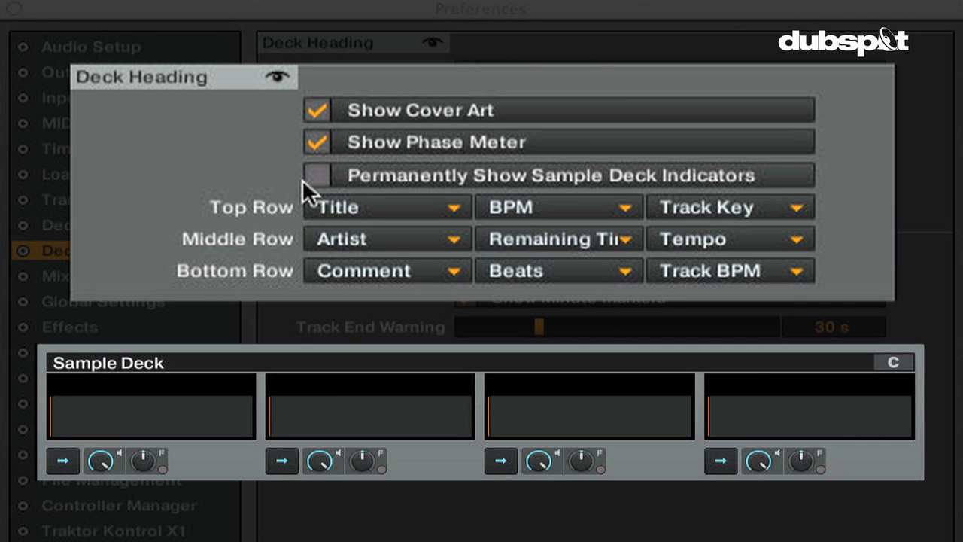
left_click(319, 175)
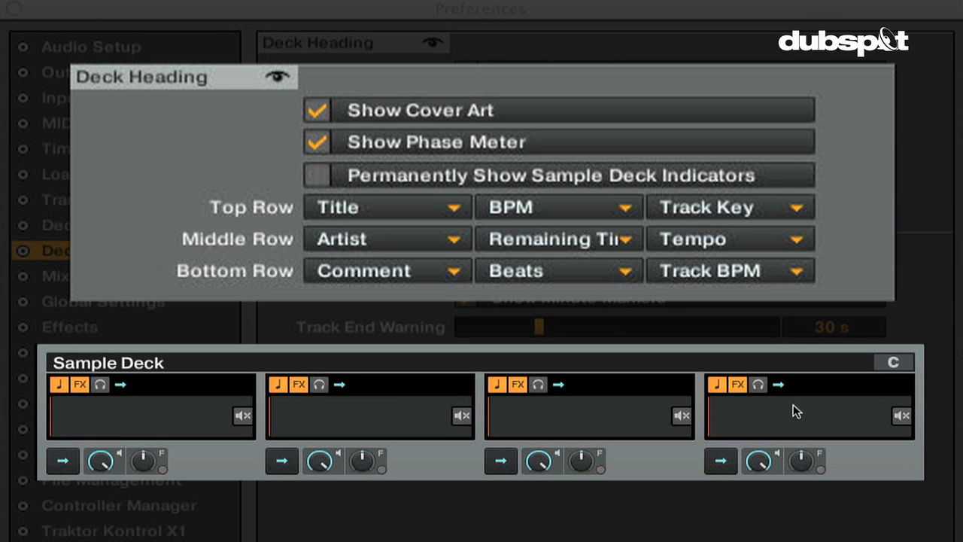
left_click(319, 175)
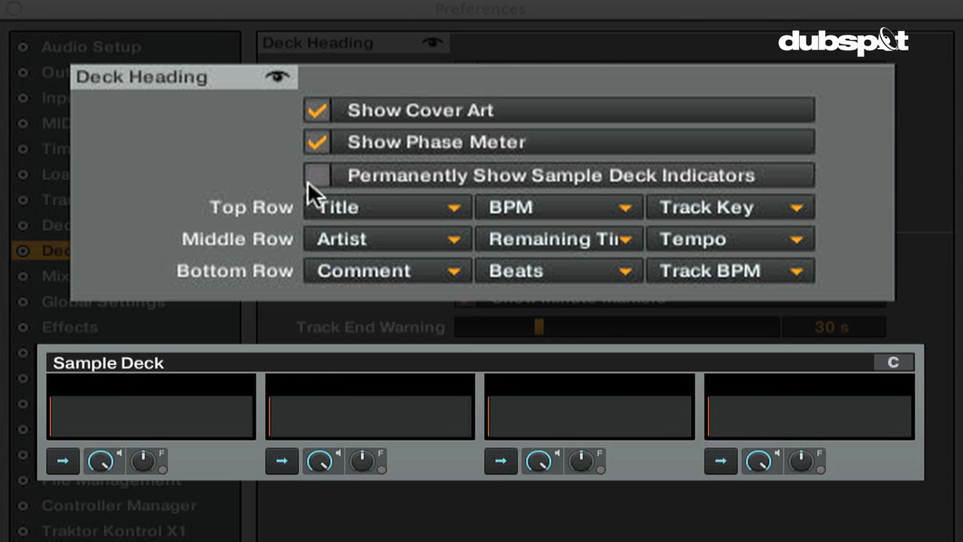
left_click(316, 177)
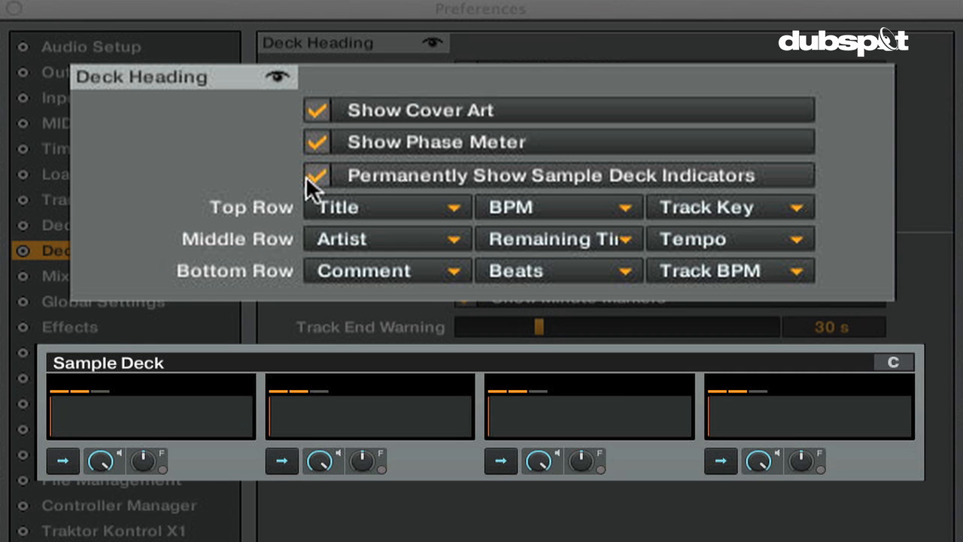
- Keep Comment as the first field of the deck heading's bottom row
left_click(385, 208)
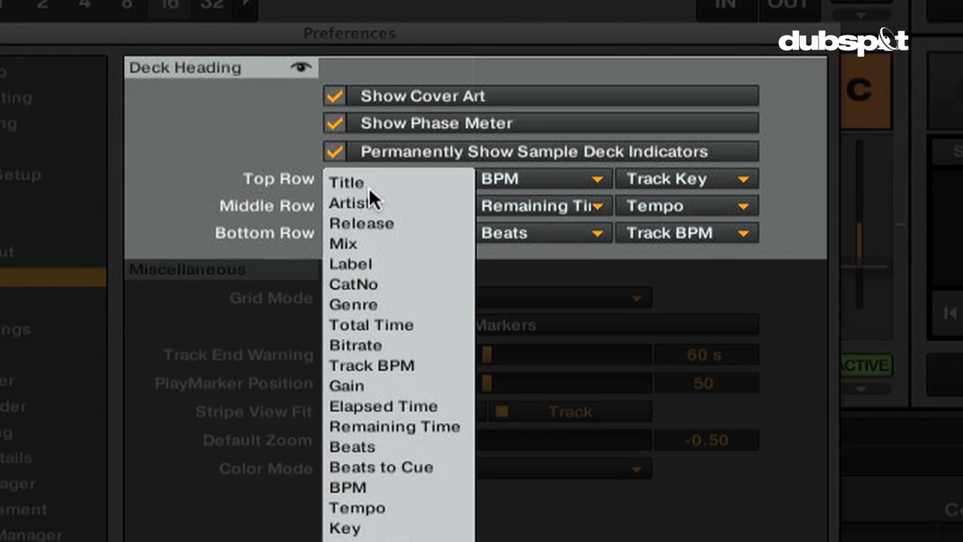
left_click(382, 231)
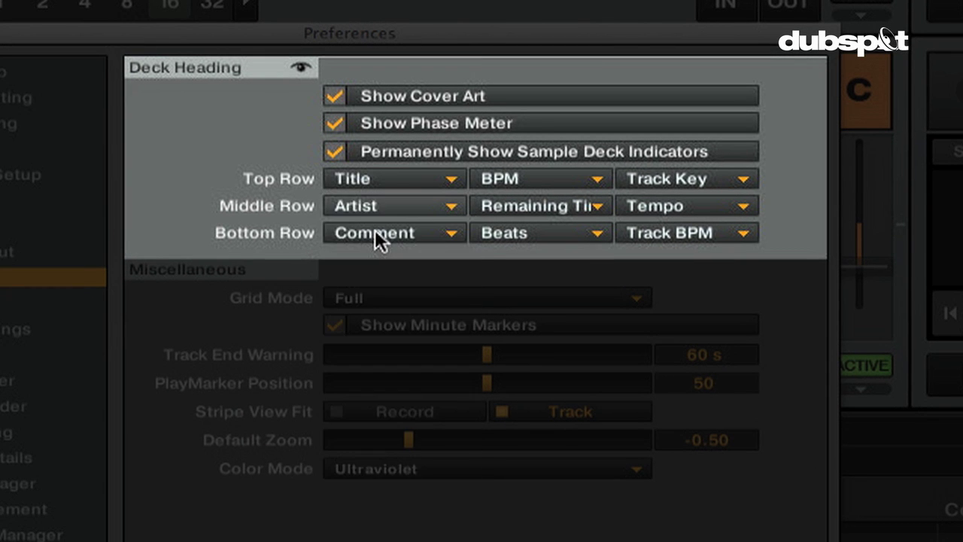
left_click(394, 231)
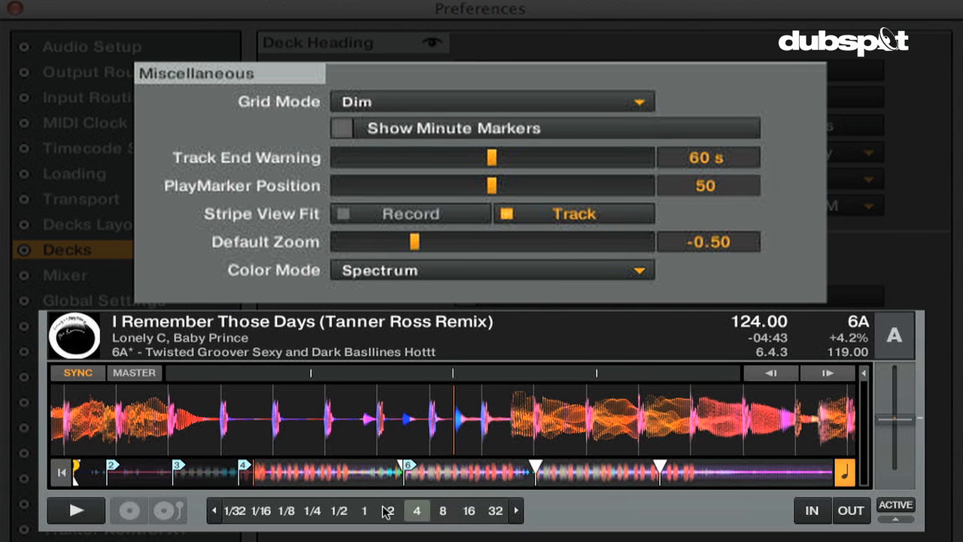
- Cycle the waveform grid mode through Full, Ticks and Invisible
left_click(489, 102)
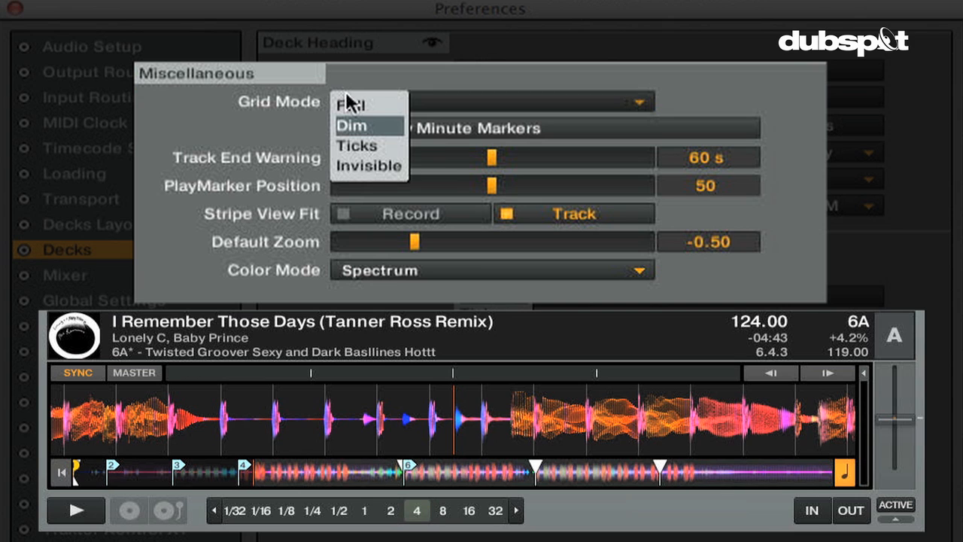
mouse_move(358, 104)
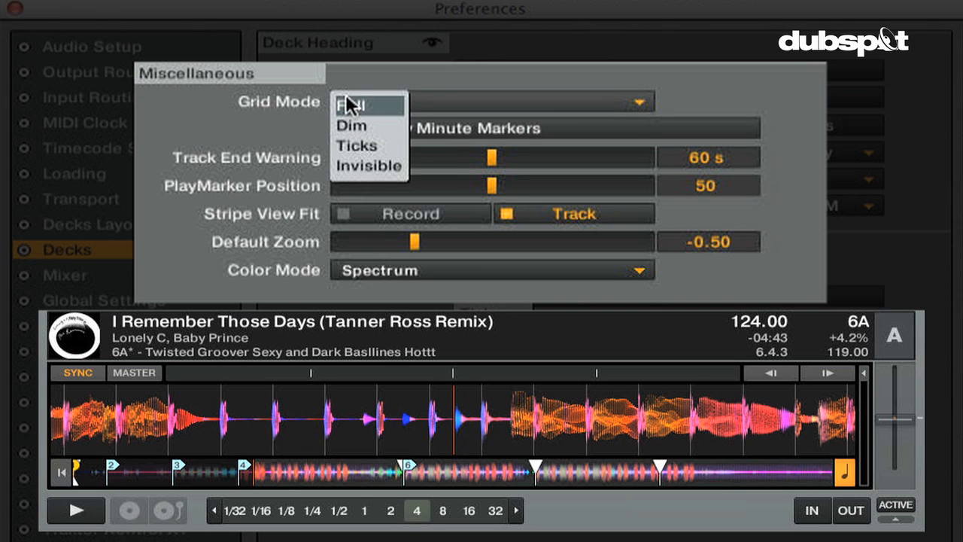
left_click(358, 104)
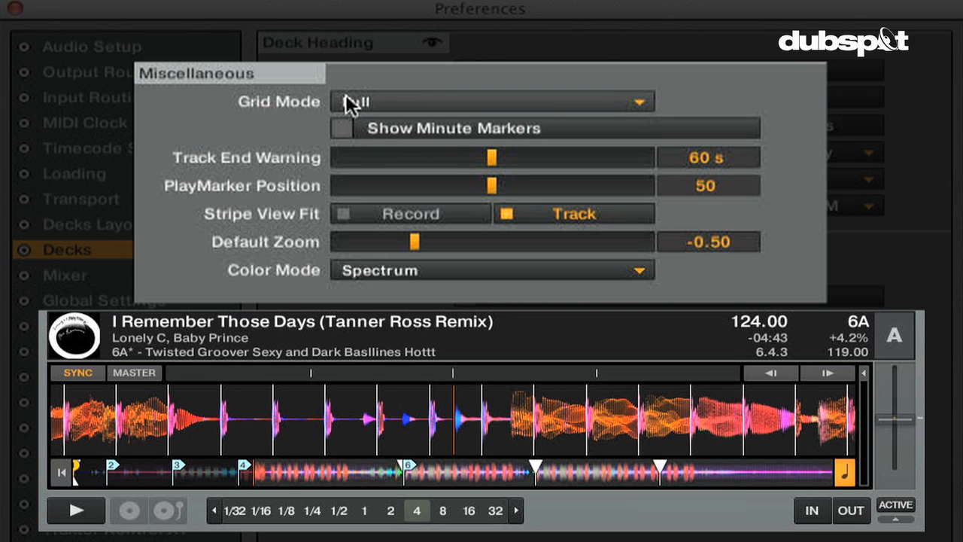
left_click(489, 102)
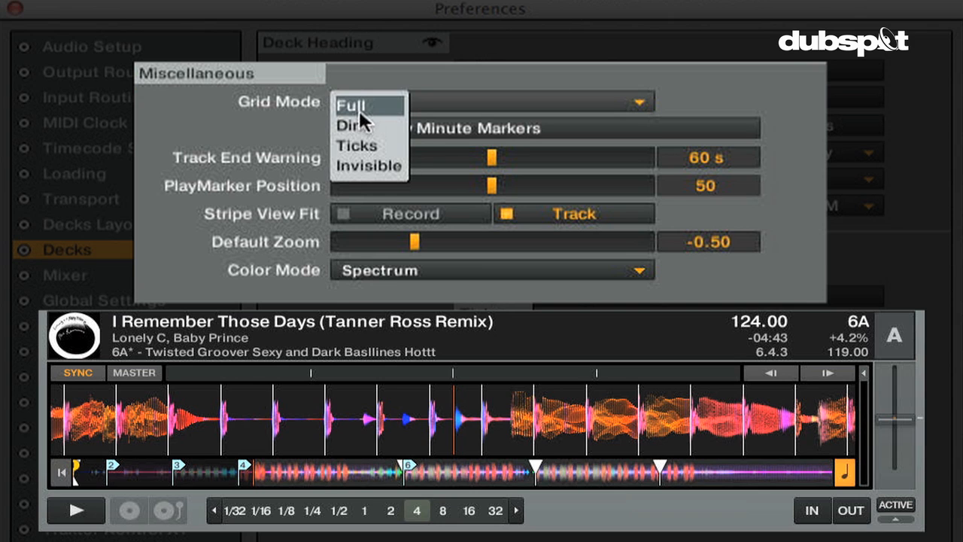
left_click(352, 124)
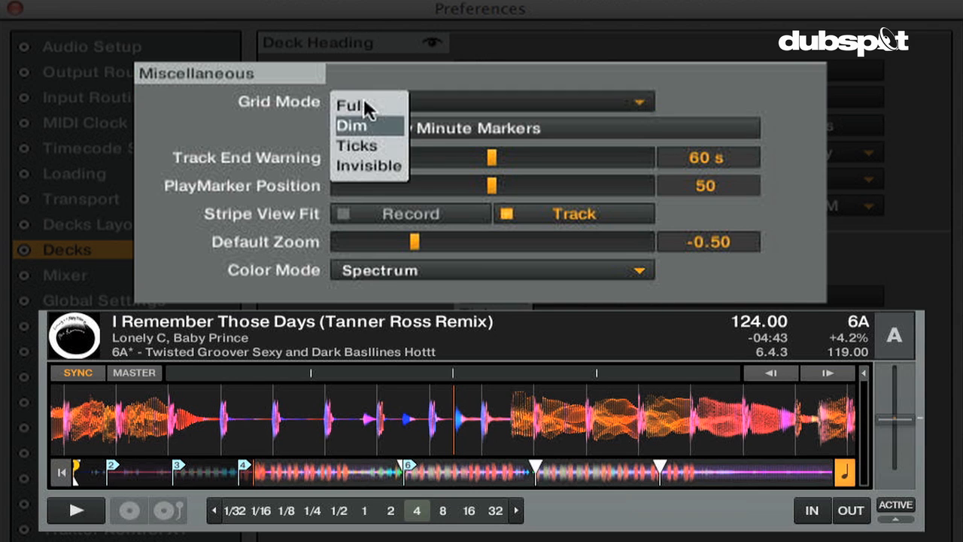
left_click(356, 144)
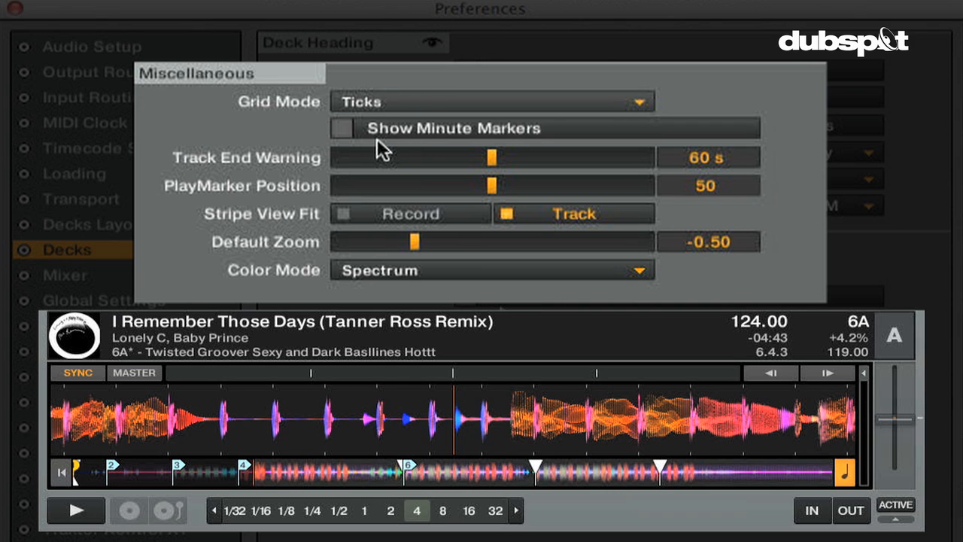
left_click(489, 99)
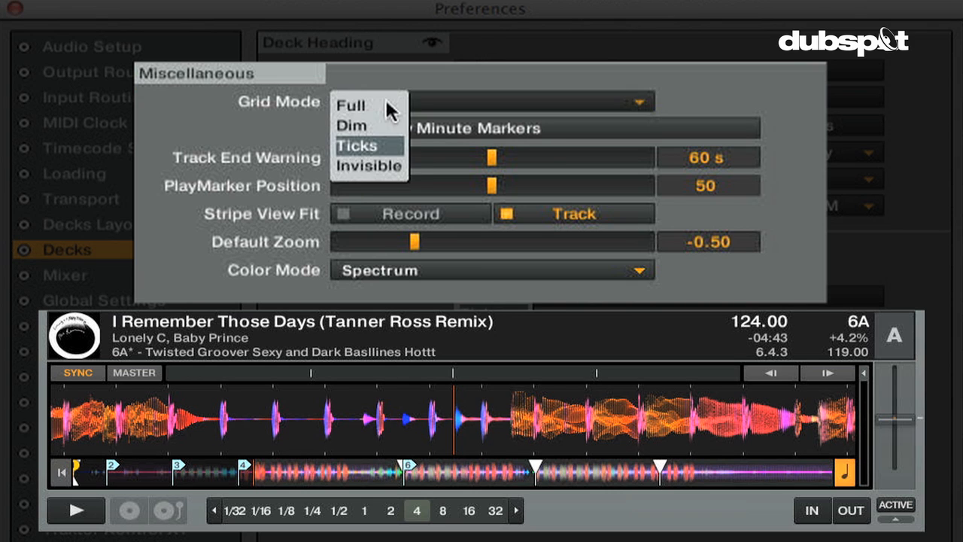
left_click(368, 166)
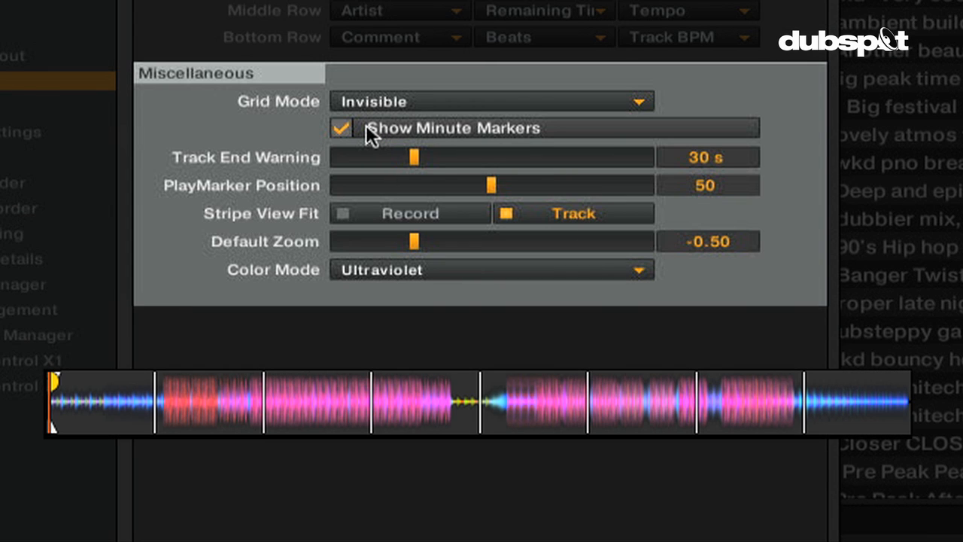
- Keep minute markers shown and raise the track end warning to about 60 seconds
left_click(343, 128)
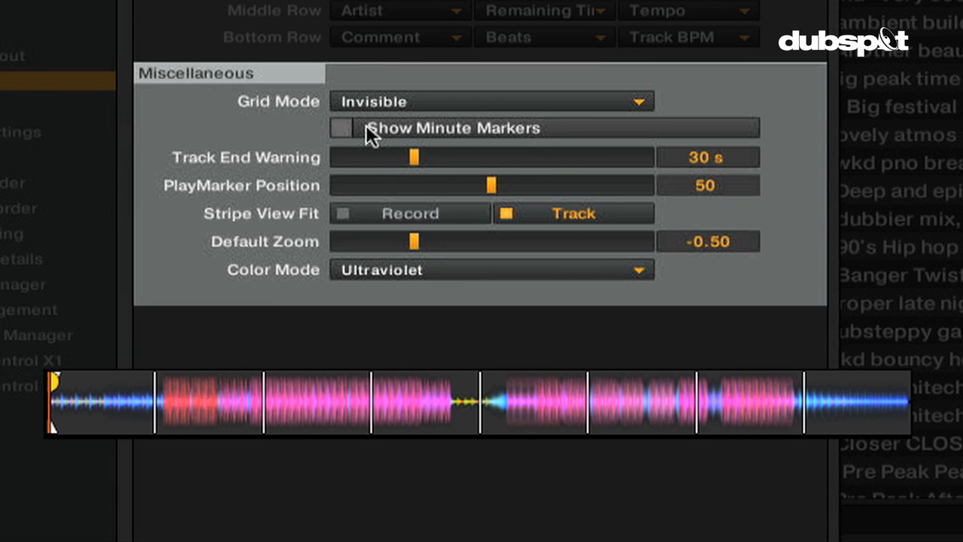
left_click(343, 128)
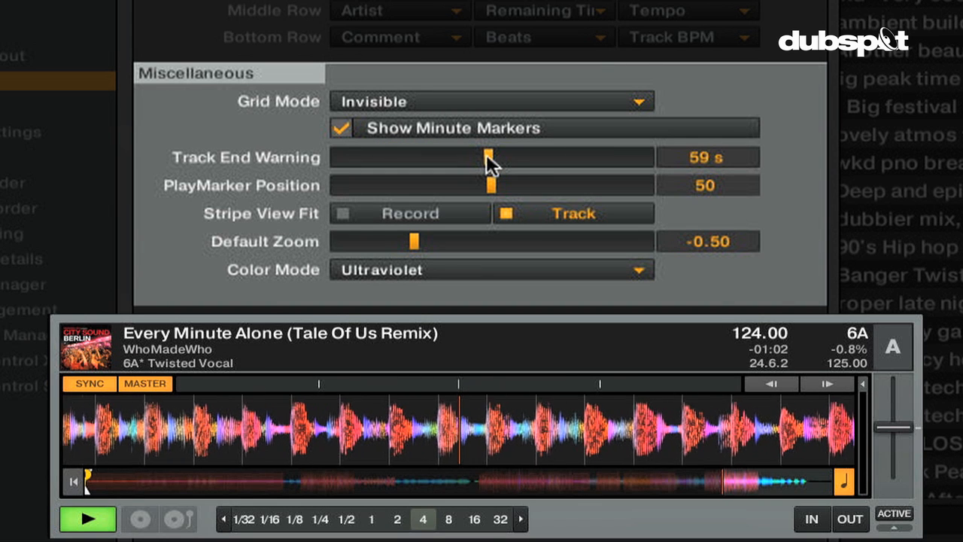
left_click_drag(487, 157, 493, 156)
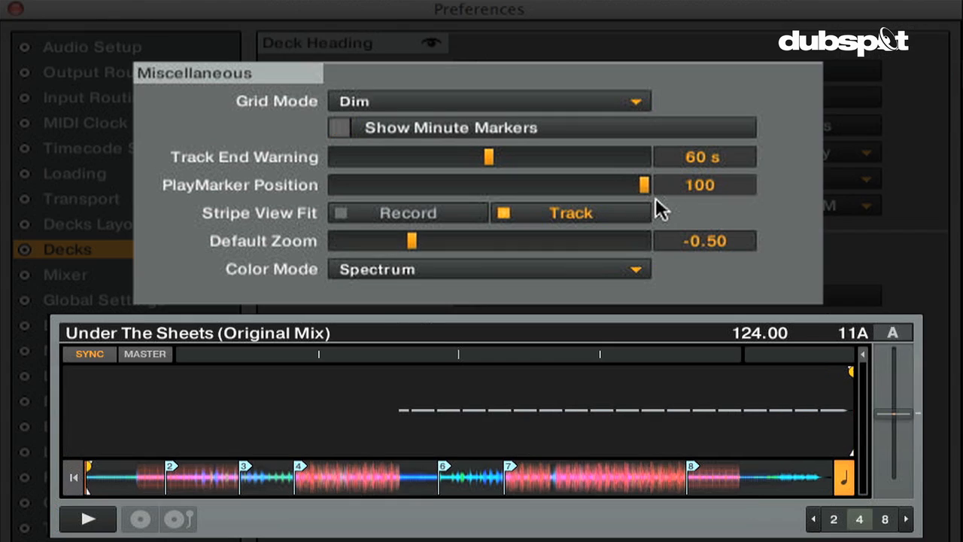
- Sweep the play marker position to 0, to 100, and back to 50
left_click_drag(644, 184, 334, 183)
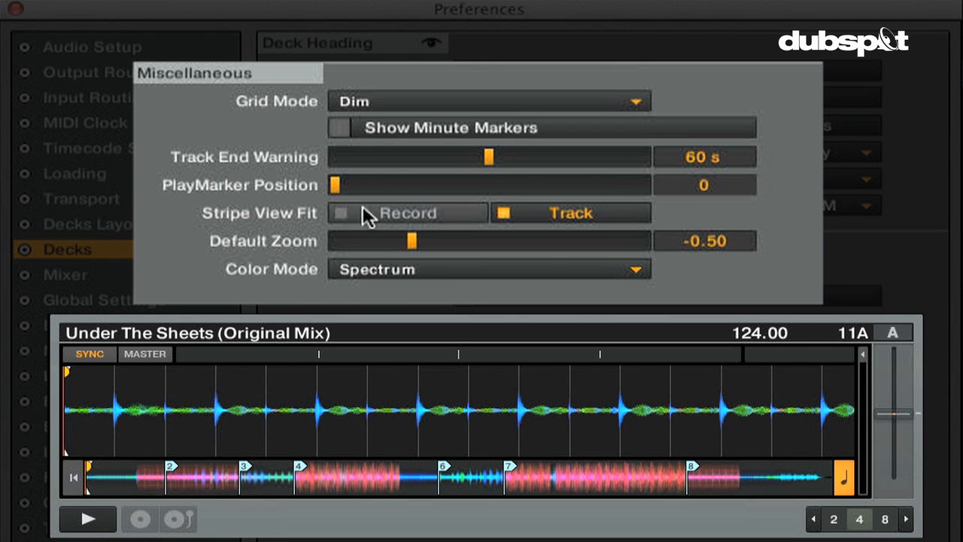
left_click_drag(334, 185, 451, 185)
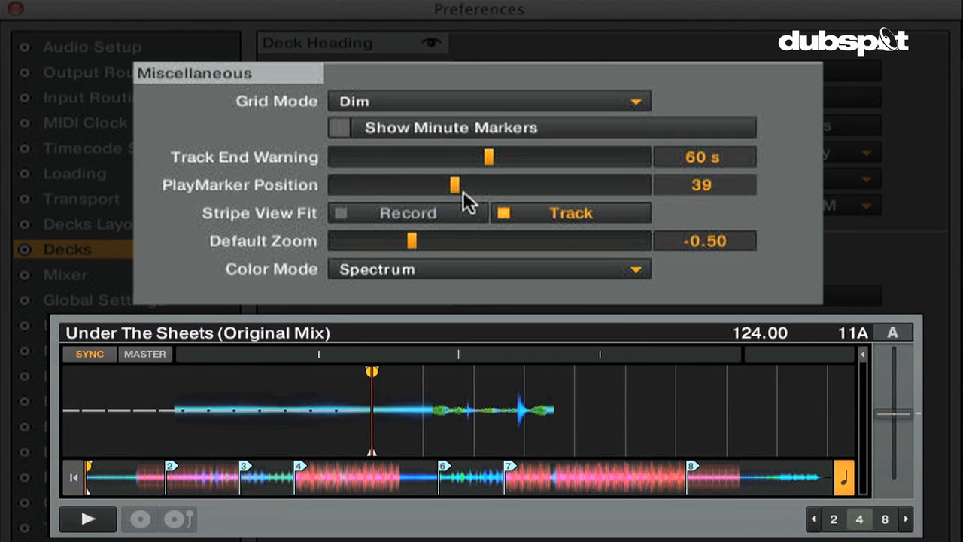
left_click_drag(450, 185, 488, 185)
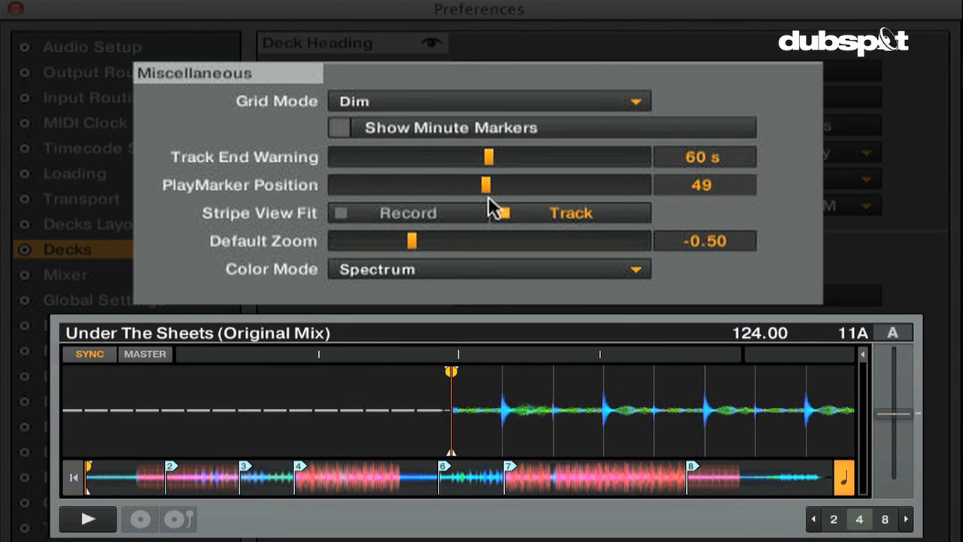
left_click_drag(485, 185, 489, 185)
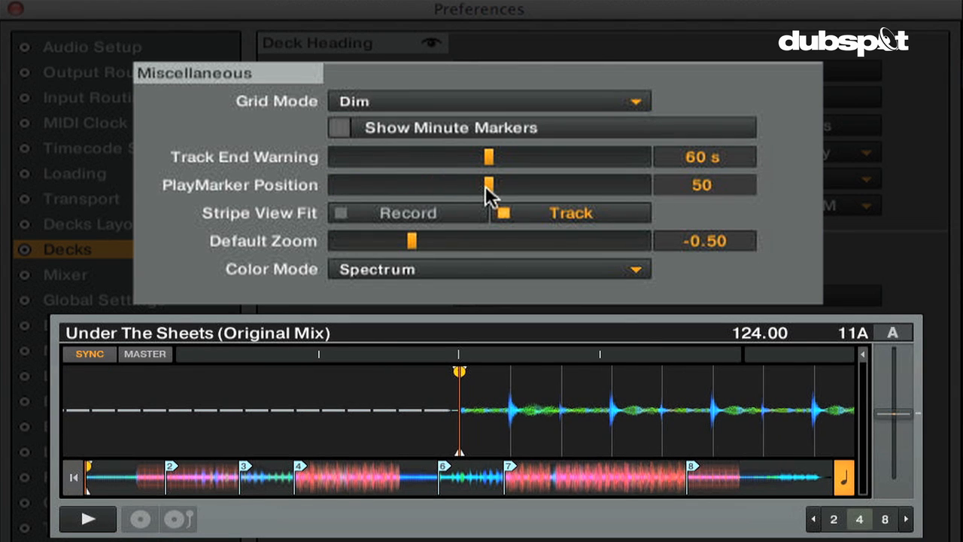
left_click_drag(488, 184, 645, 183)
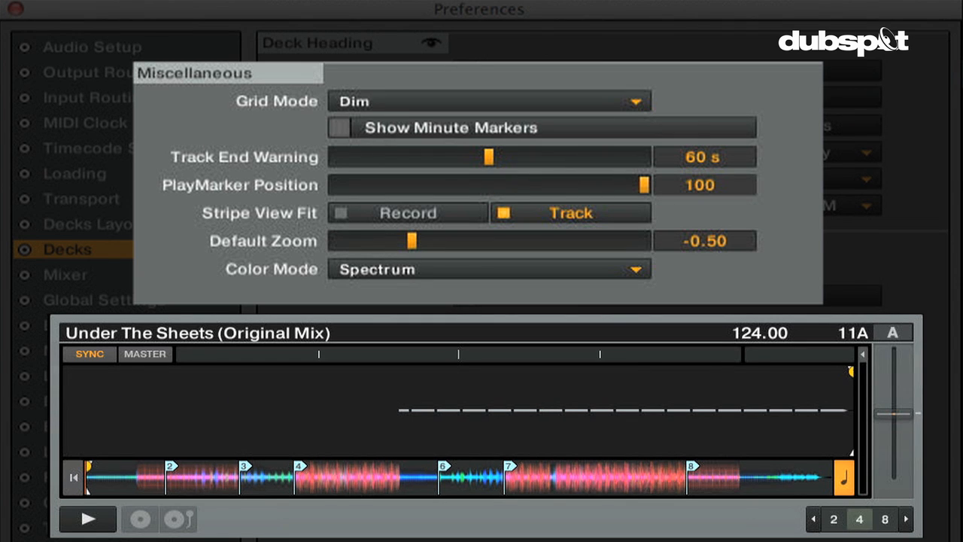
left_click_drag(644, 184, 509, 183)
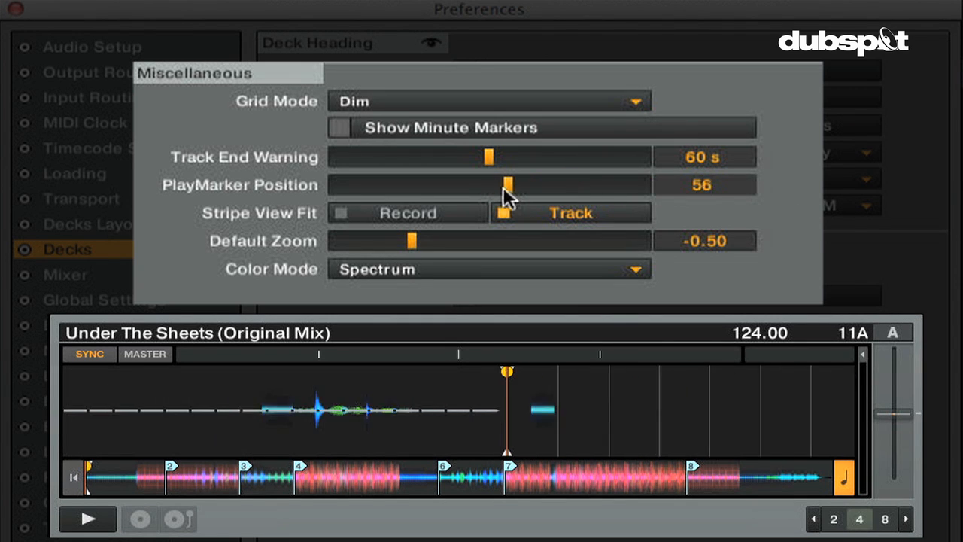
left_click_drag(509, 184, 488, 183)
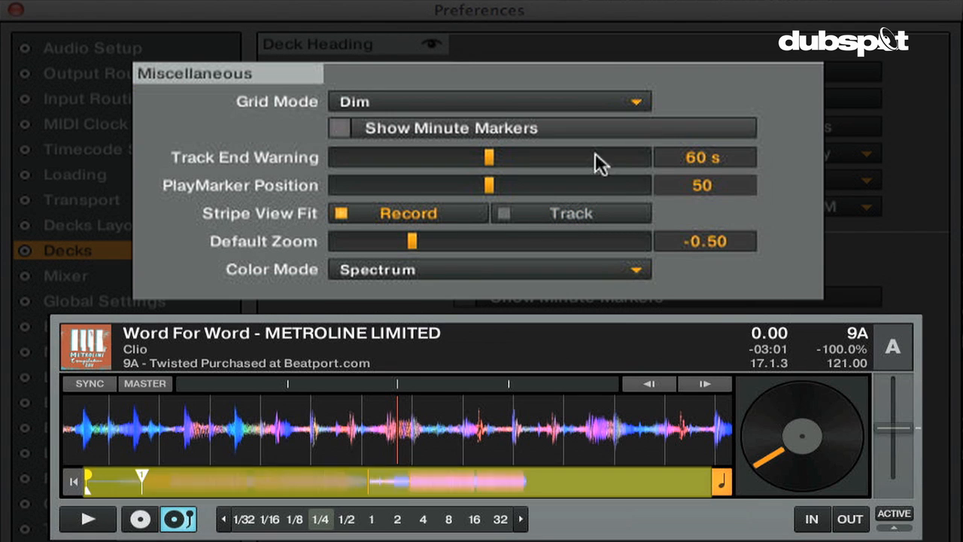
- Fit the overview stripe to the track, reset default zoom to -0.50 and try the Infrared colour mode
left_click(503, 213)
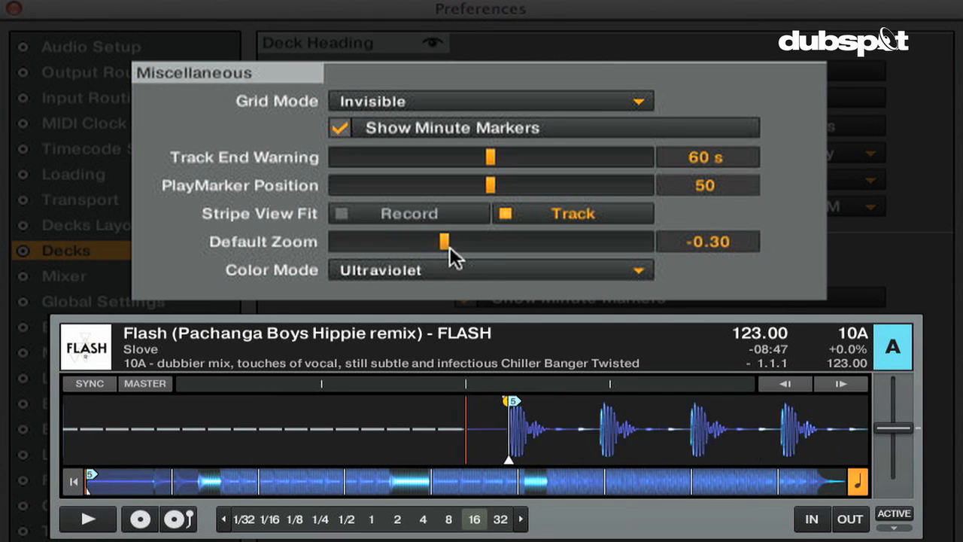
left_click_drag(449, 241, 409, 241)
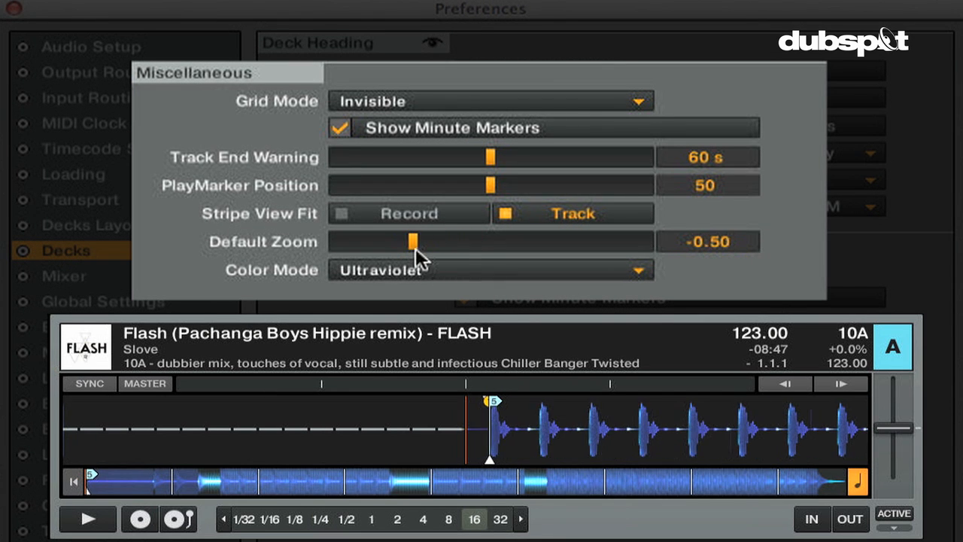
mouse_move(420, 281)
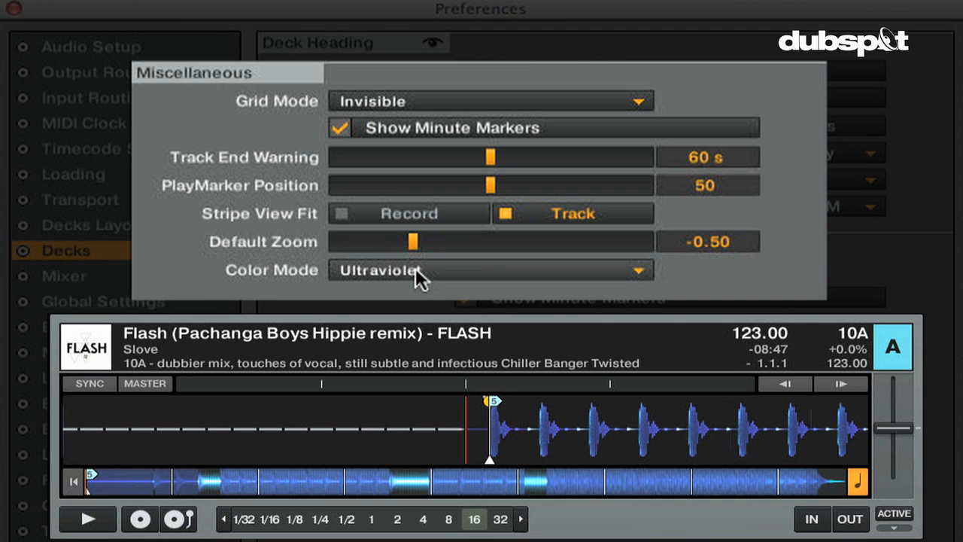
left_click(487, 271)
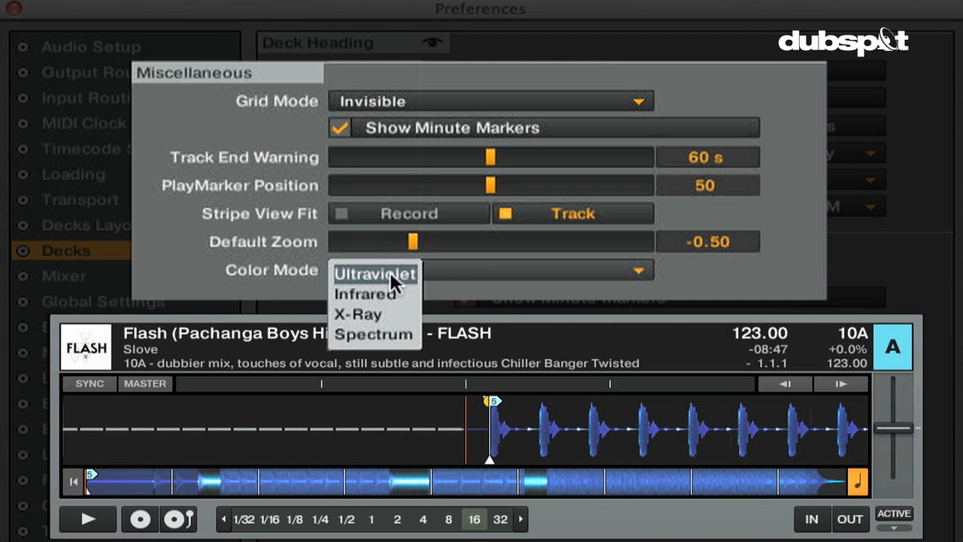
left_click(364, 293)
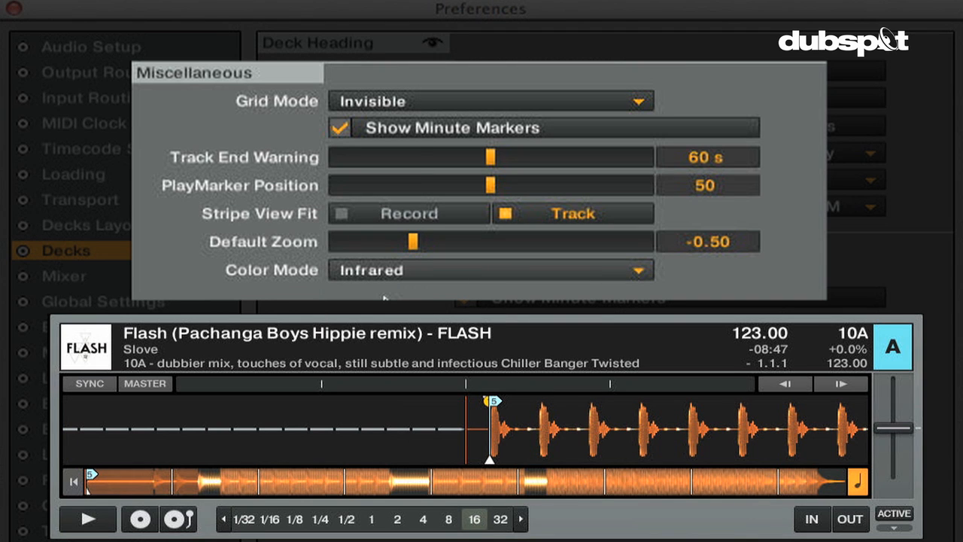
mouse_move(425, 274)
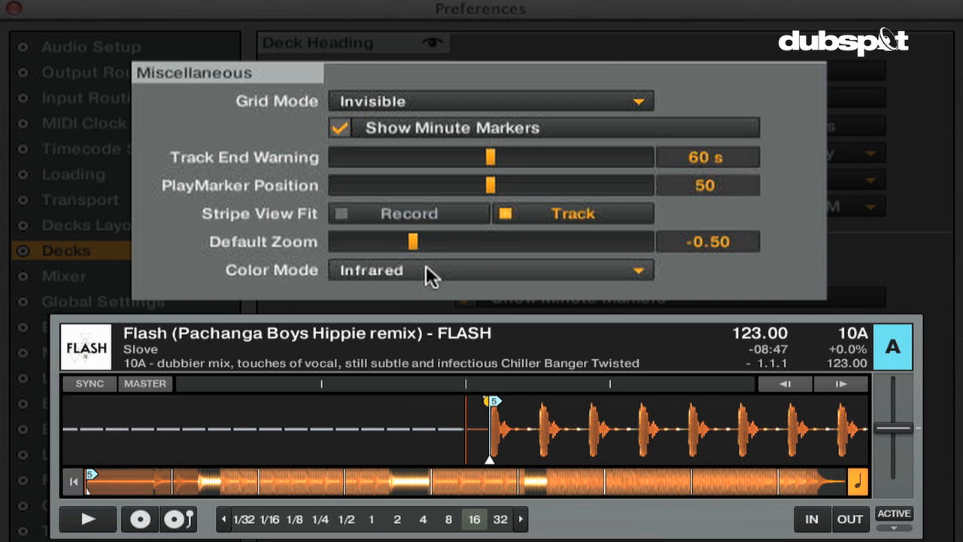
- Set grid mode to Full, try Spectrum, and return the waveform colour to Ultraviolet
left_click(489, 101)
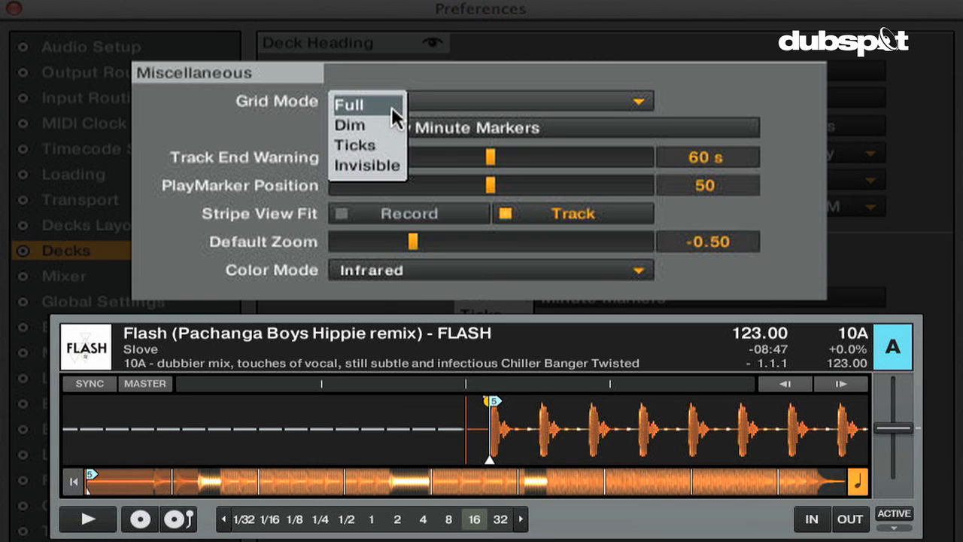
left_click(490, 271)
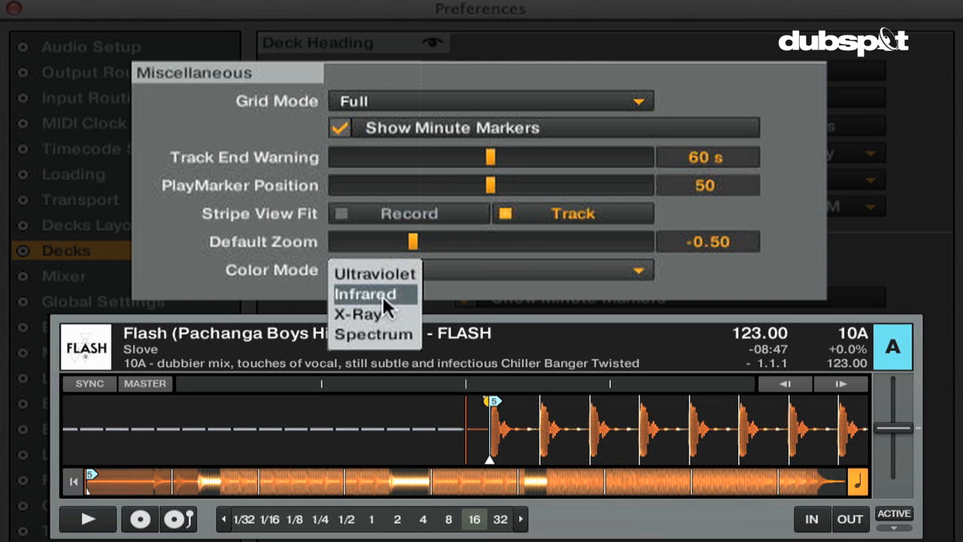
left_click(373, 334)
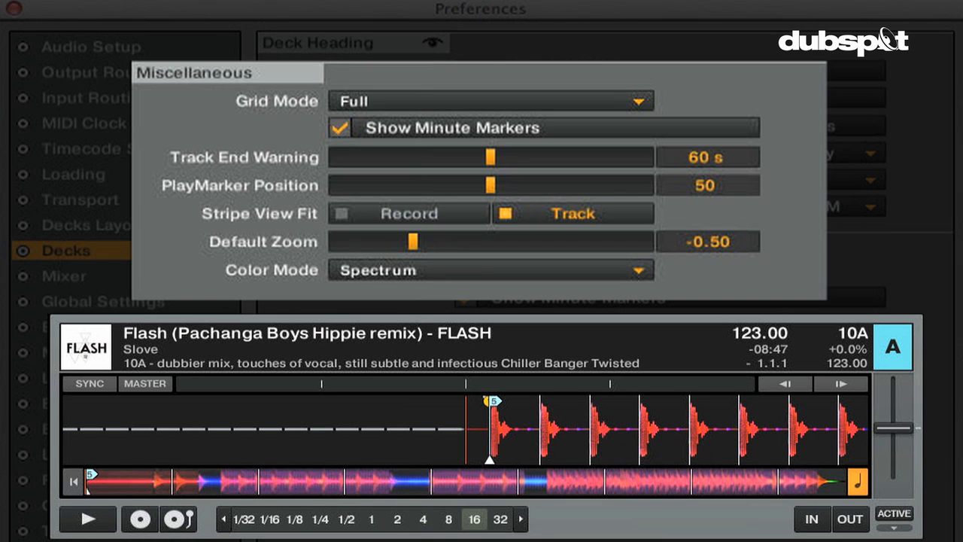
left_click(489, 271)
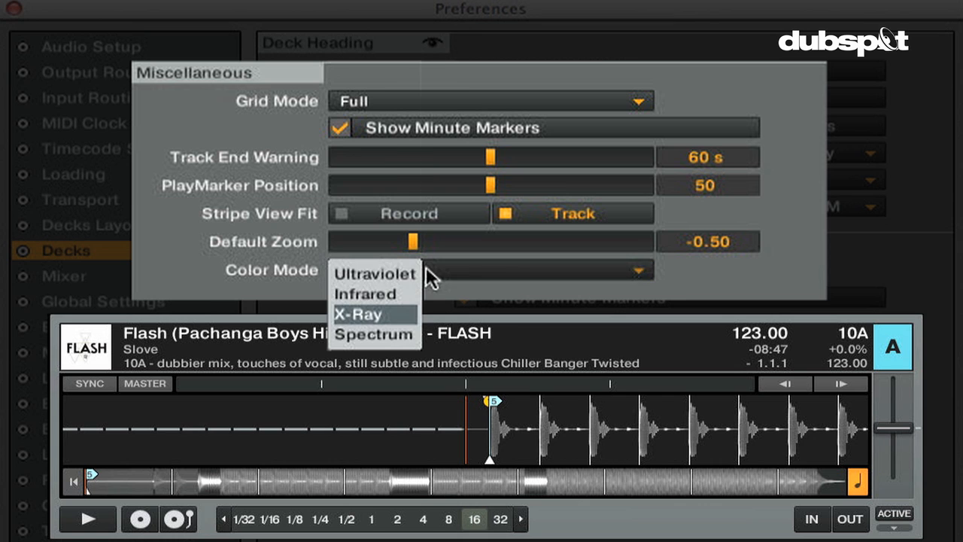
left_click(377, 274)
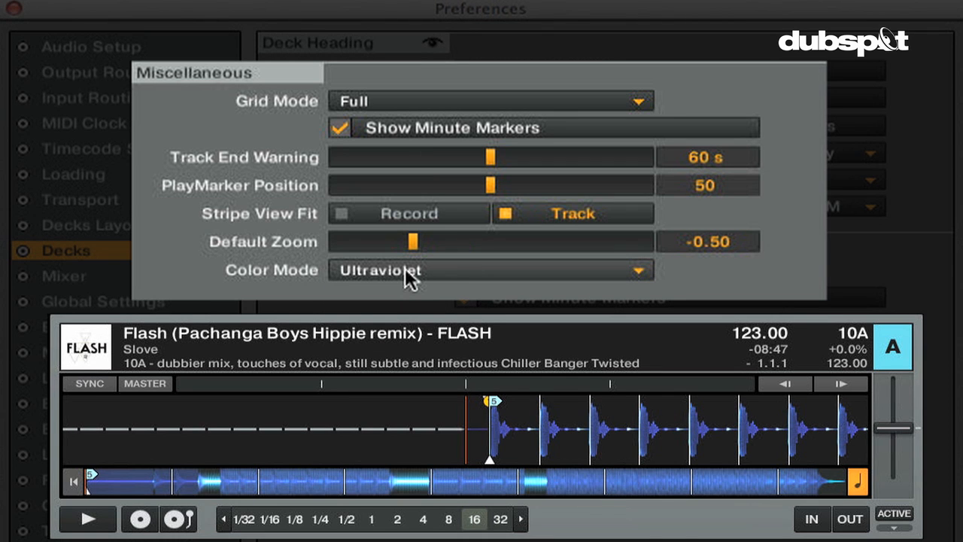
left_click(67, 273)
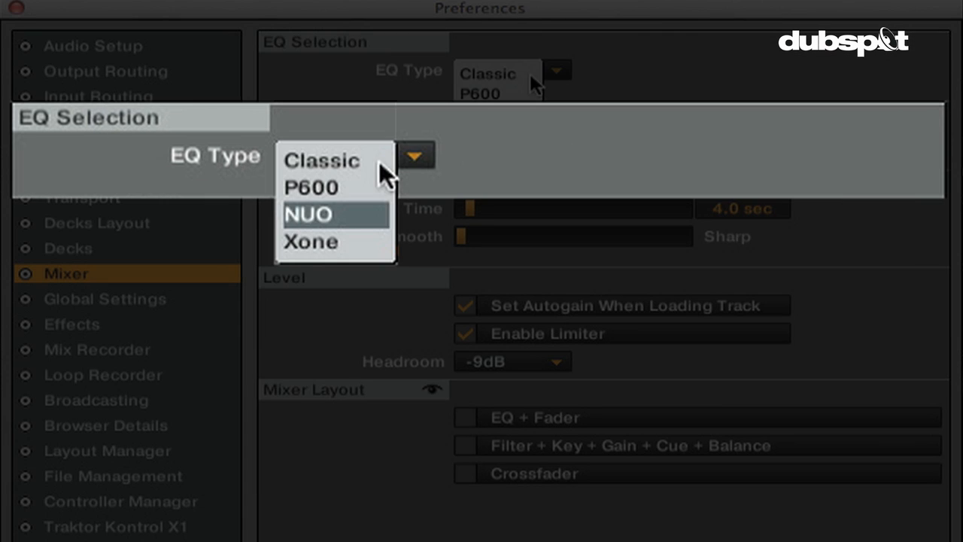
- Try the Classic and P600 EQ types in the Mixer preferences
left_click(322, 160)
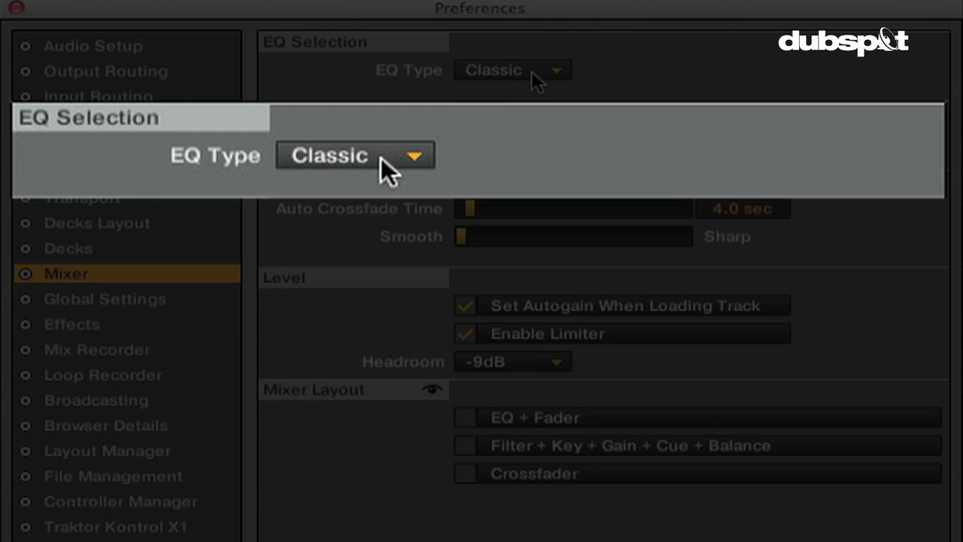
left_click(349, 155)
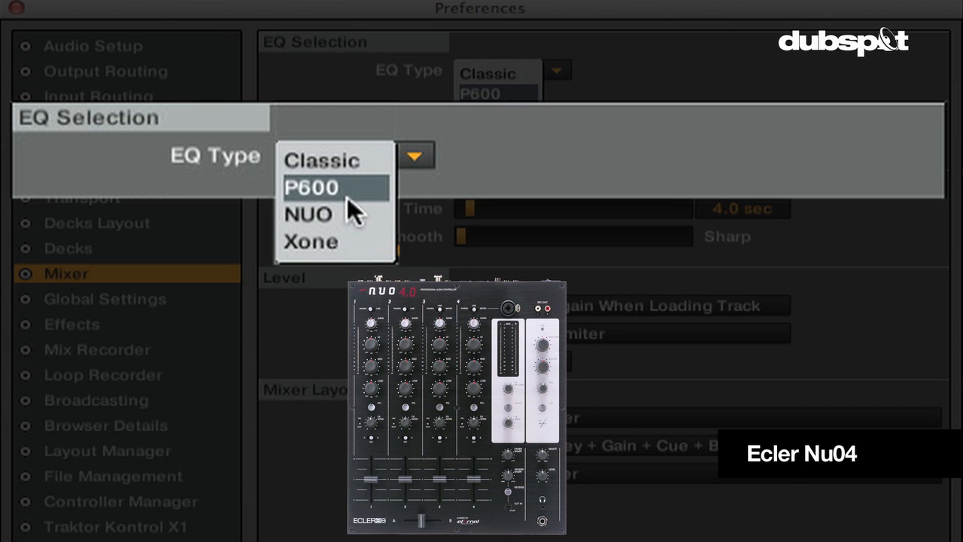
left_click(307, 213)
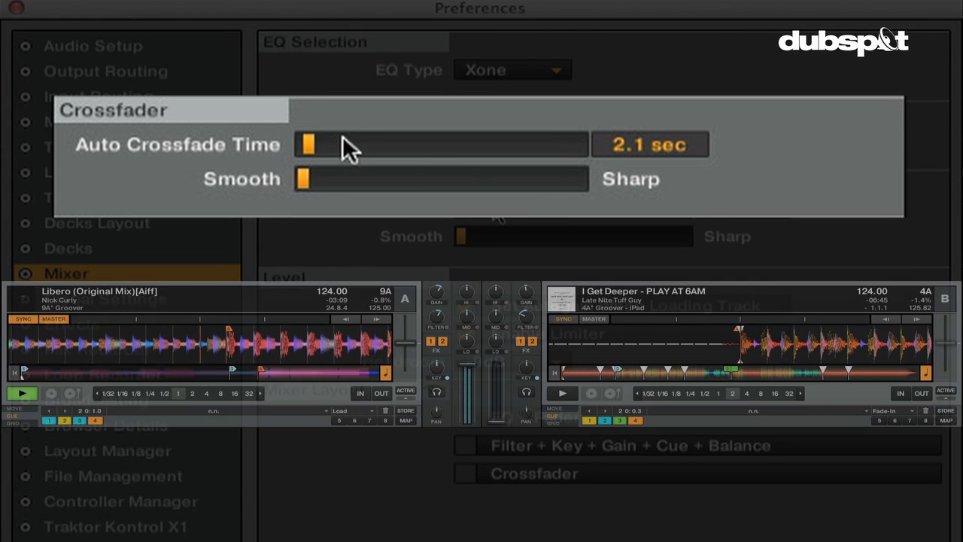
- Lengthen the auto crossfade time well beyond 2.1 seconds using the slider
left_click_drag(308, 145, 419, 144)
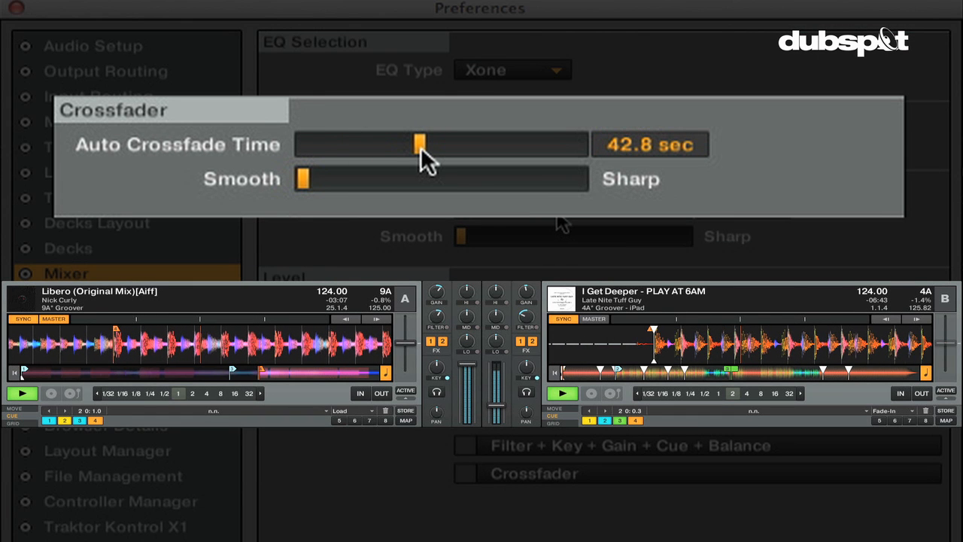
left_click_drag(418, 145, 412, 145)
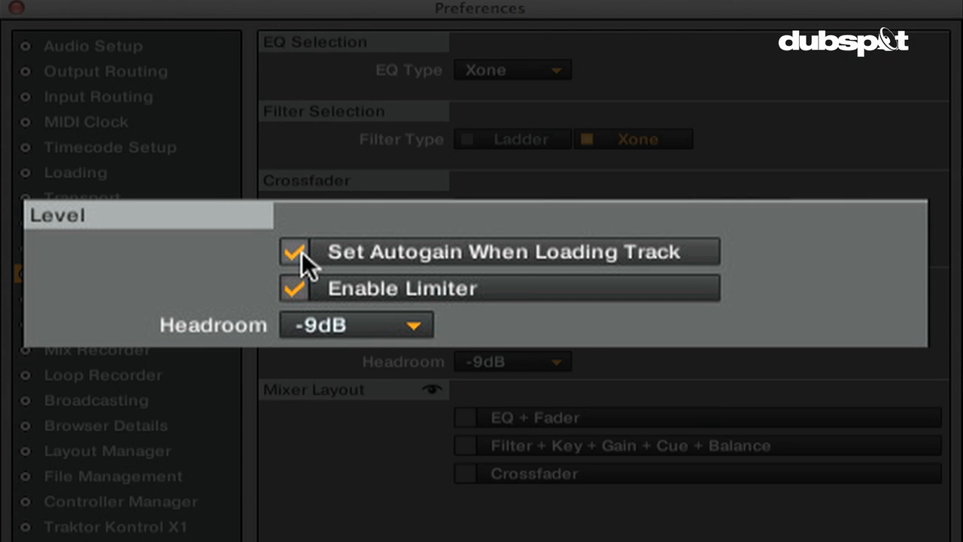
- Keep autogain on track load enabled and turn off the limiter
left_click(297, 253)
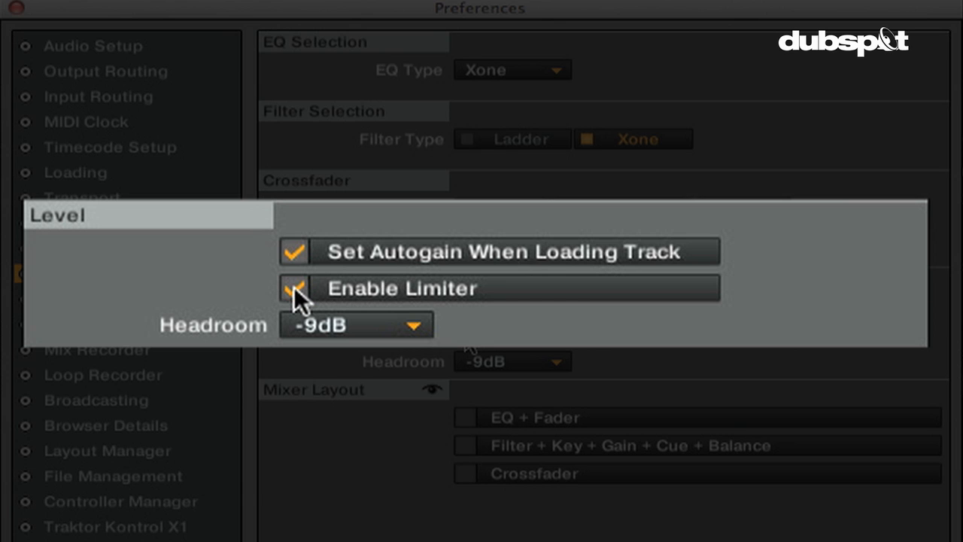
left_click(295, 287)
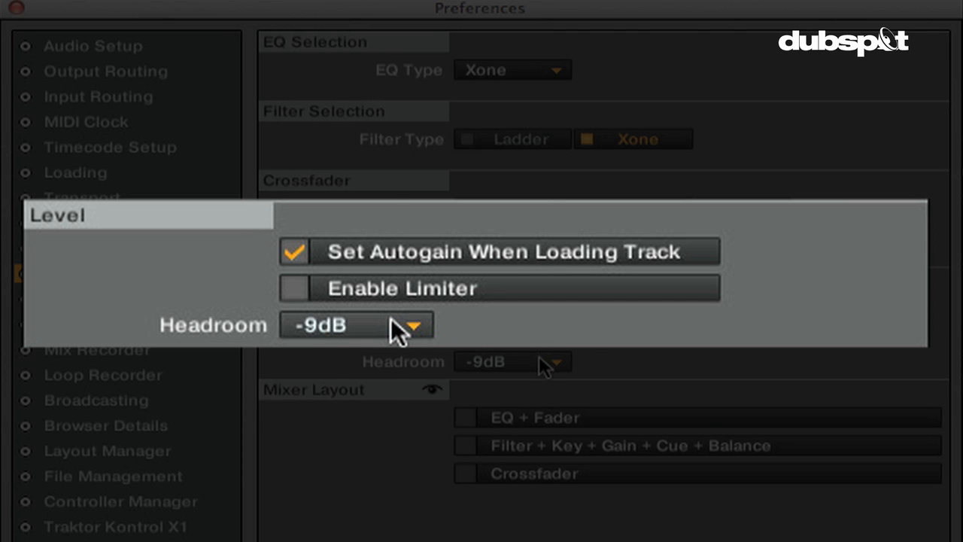
- Change the headroom from -9dB to -3dB, then to -6dB
left_click(354, 325)
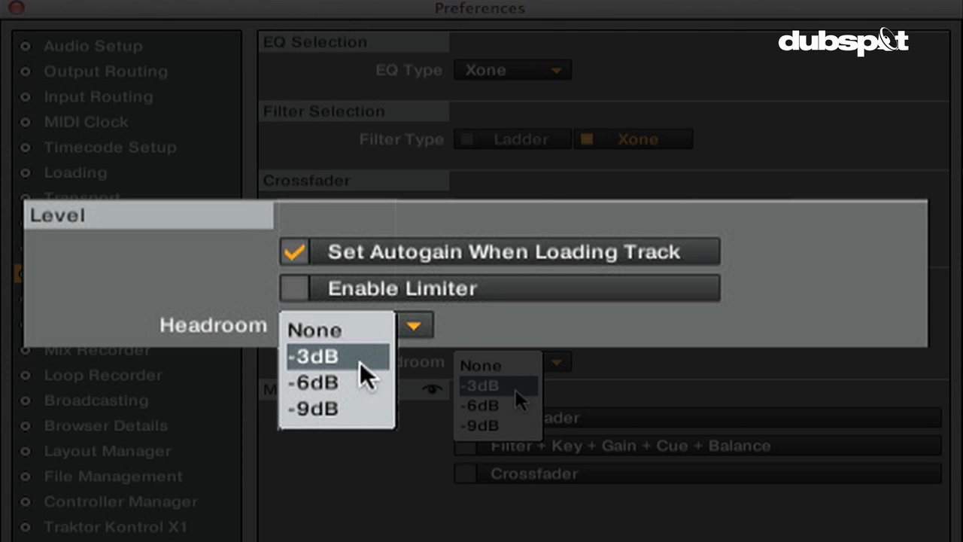
mouse_move(370, 380)
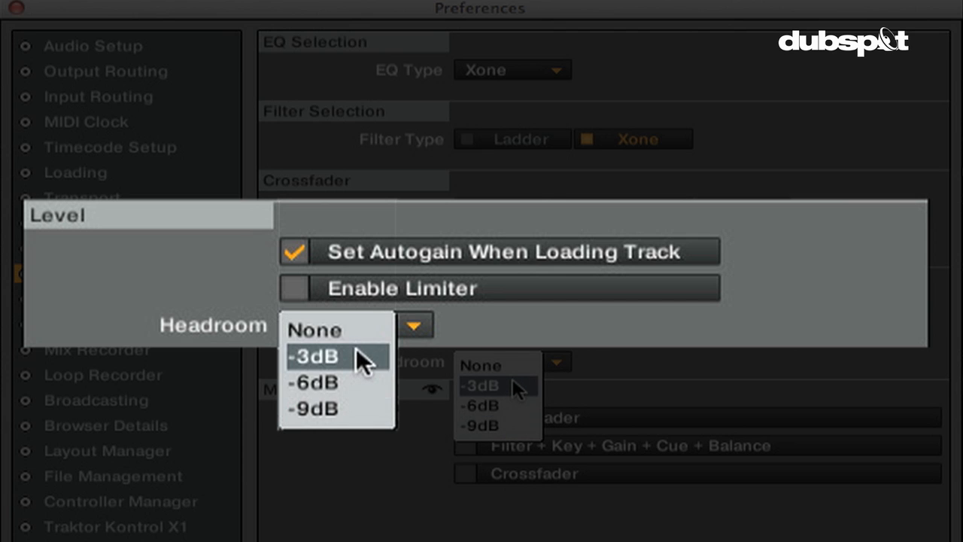
left_click(313, 356)
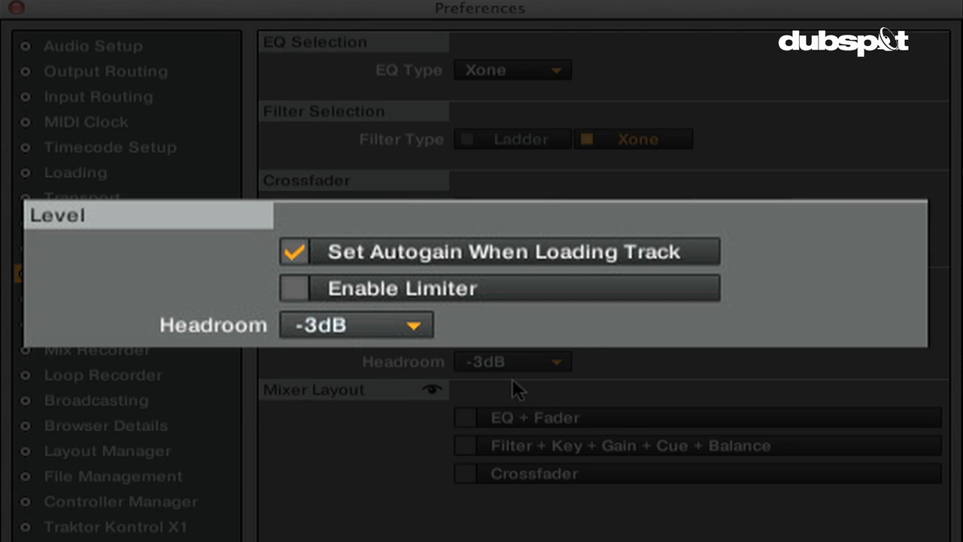
left_click(354, 325)
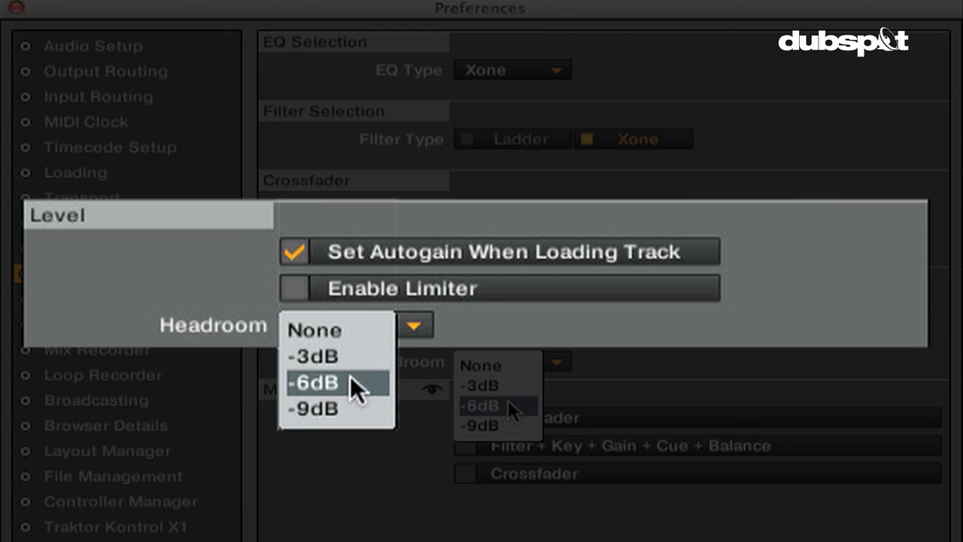
left_click(313, 382)
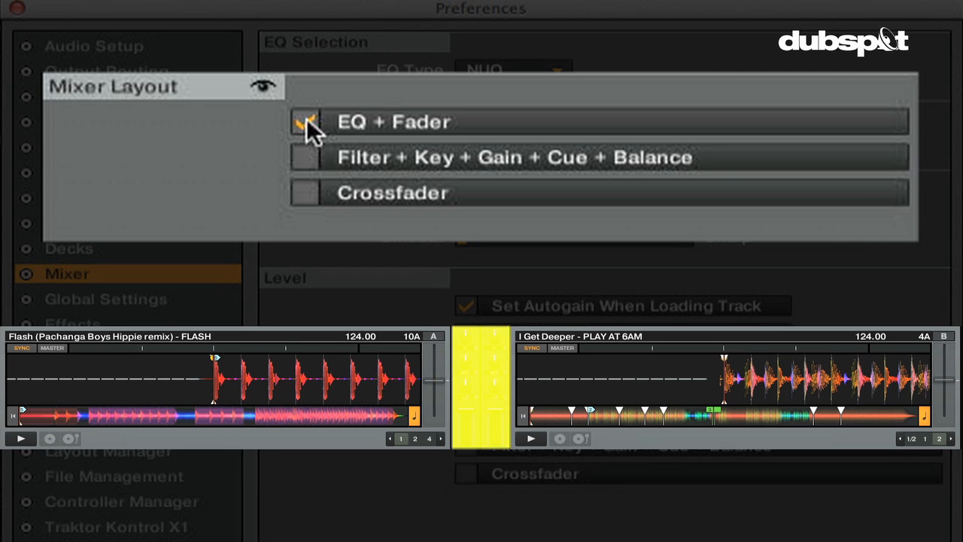
- Tick EQ + Fader, Filter + Key + Gain + Cue + Balance, and Crossfader in the mixer layout
left_click(307, 122)
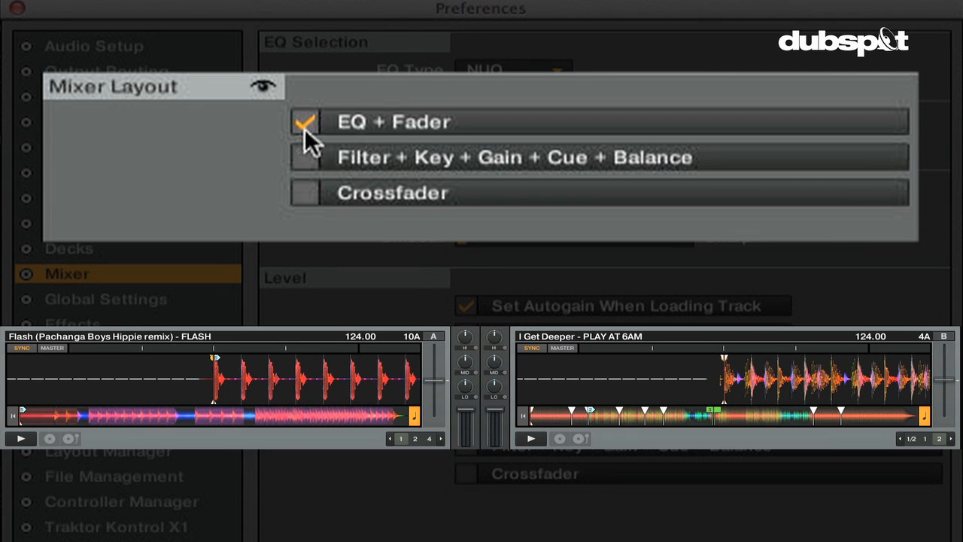
left_click(304, 158)
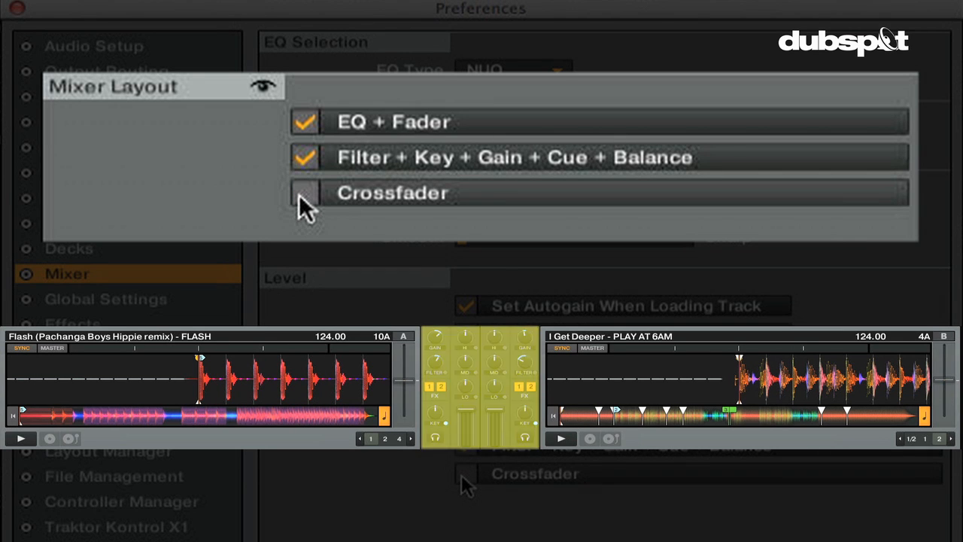
left_click(306, 192)
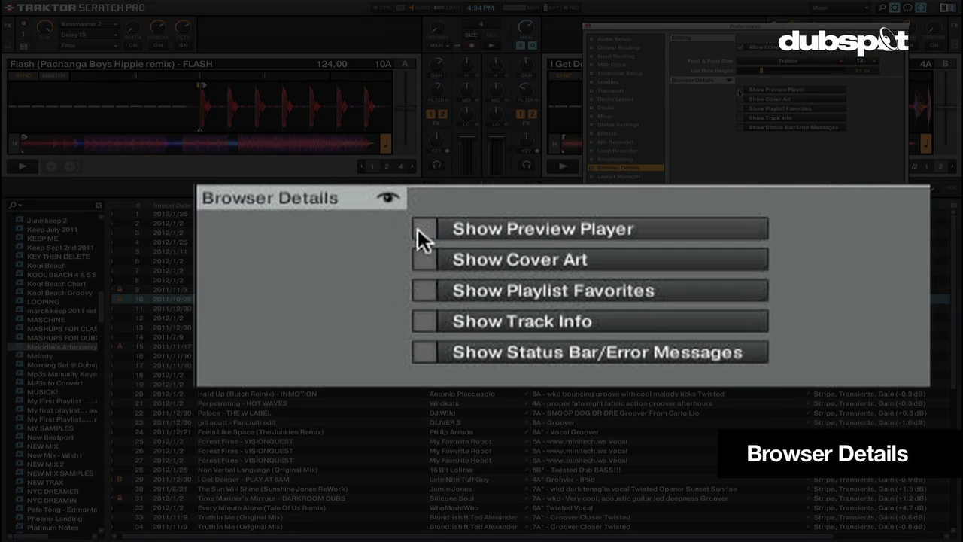
- Show the preview player, cover art, playlist favorites, track info and status bar messages in the browser
left_click(424, 228)
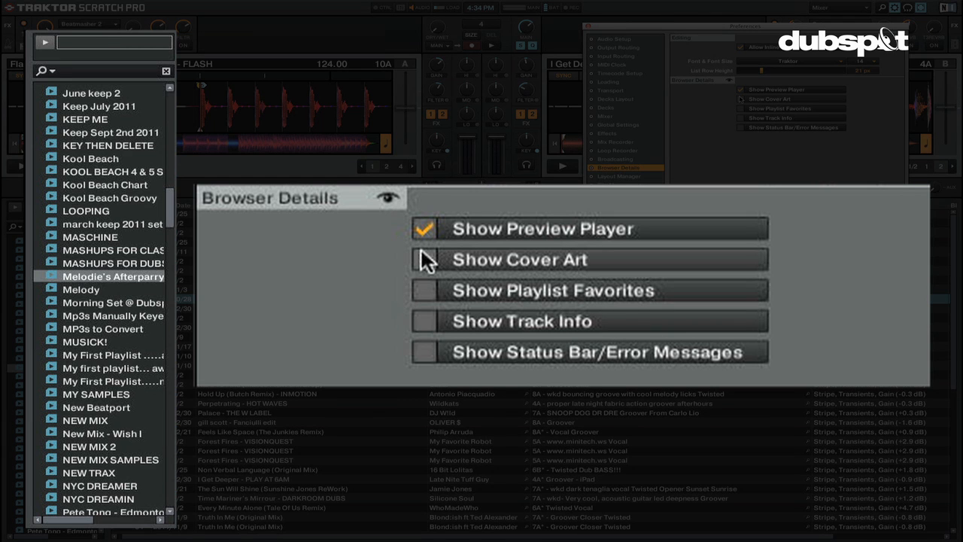
mouse_move(428, 262)
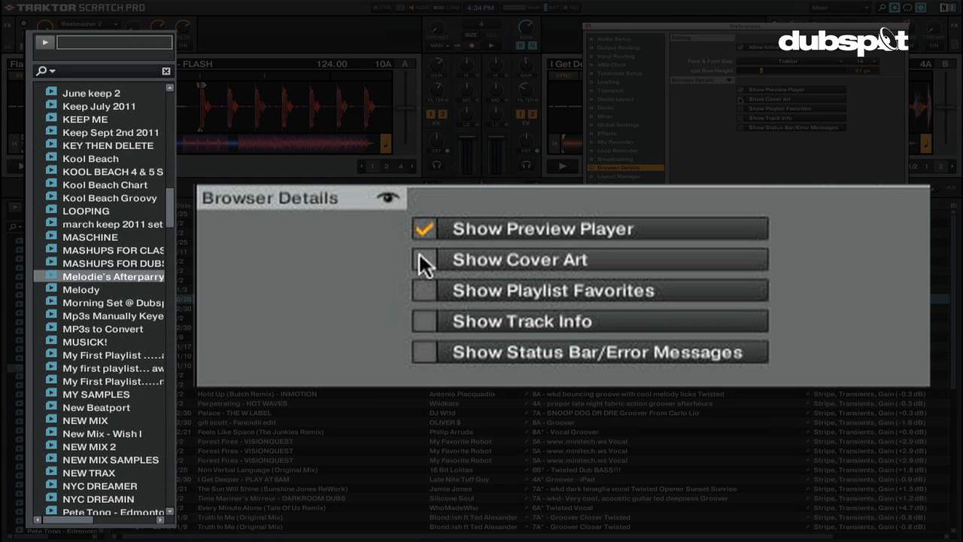
left_click(425, 259)
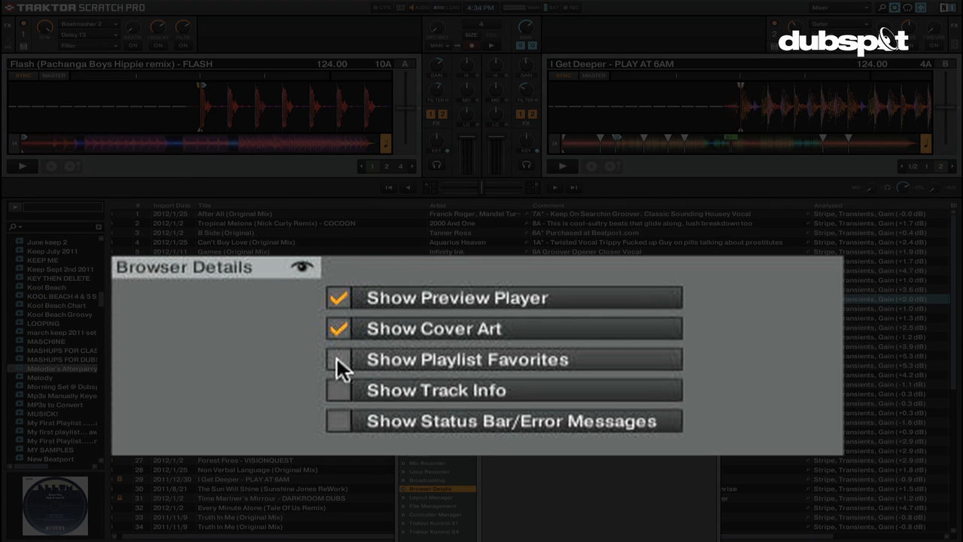
left_click(339, 359)
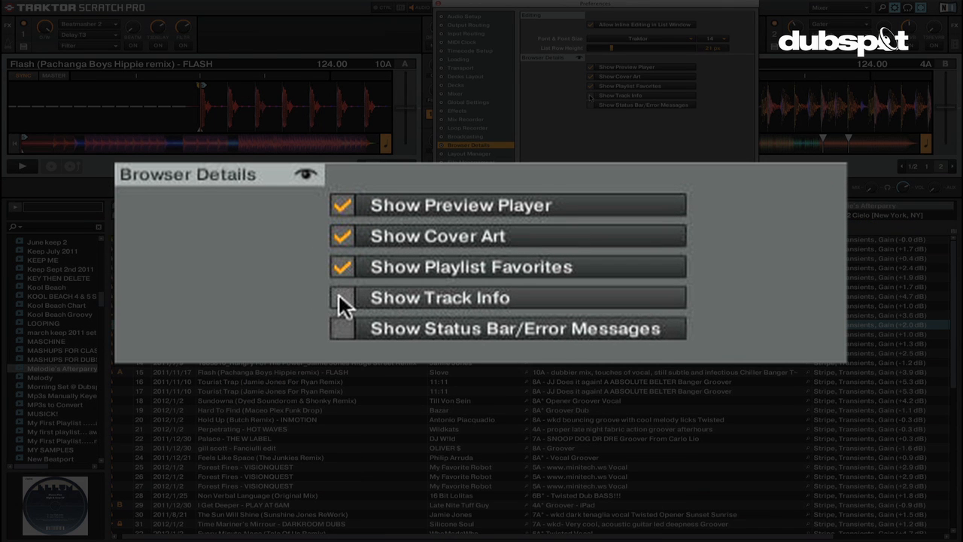
left_click(345, 298)
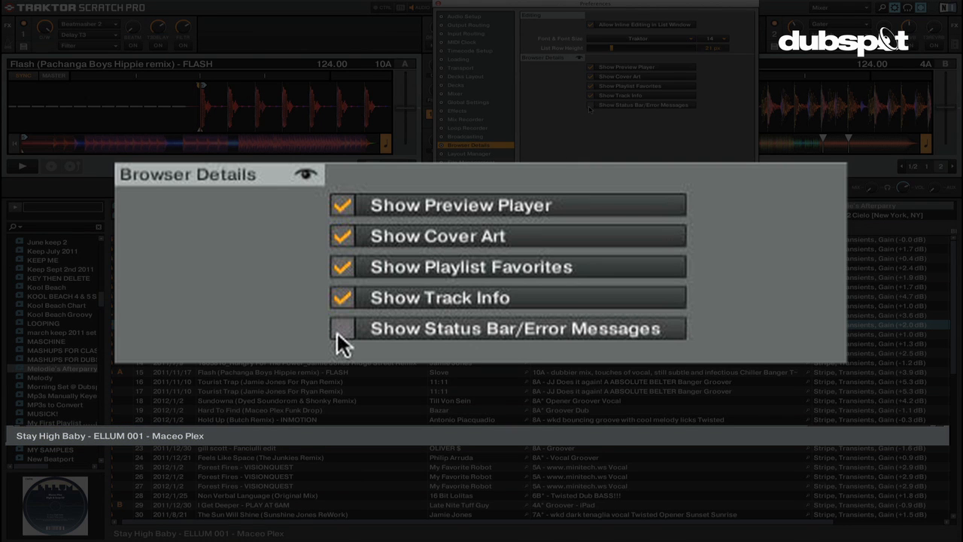
left_click(343, 328)
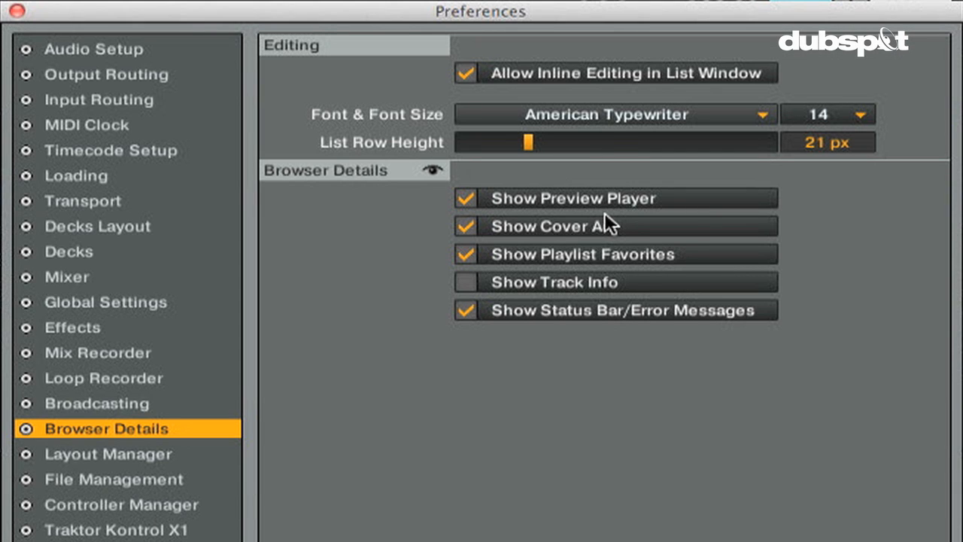
- Switch the browser font to Traktor and set the list row height to 31 px after trying 43 px
left_click(614, 115)
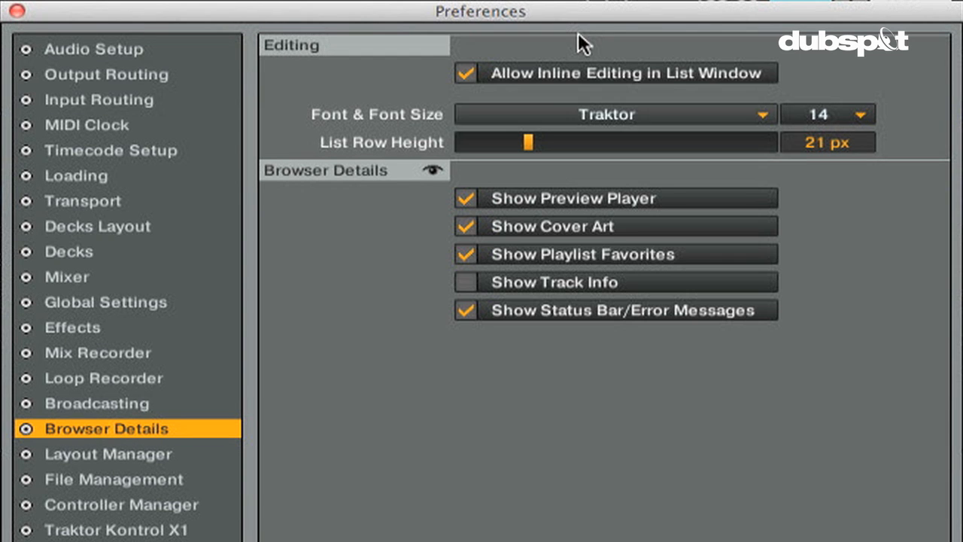
mouse_move(550, 132)
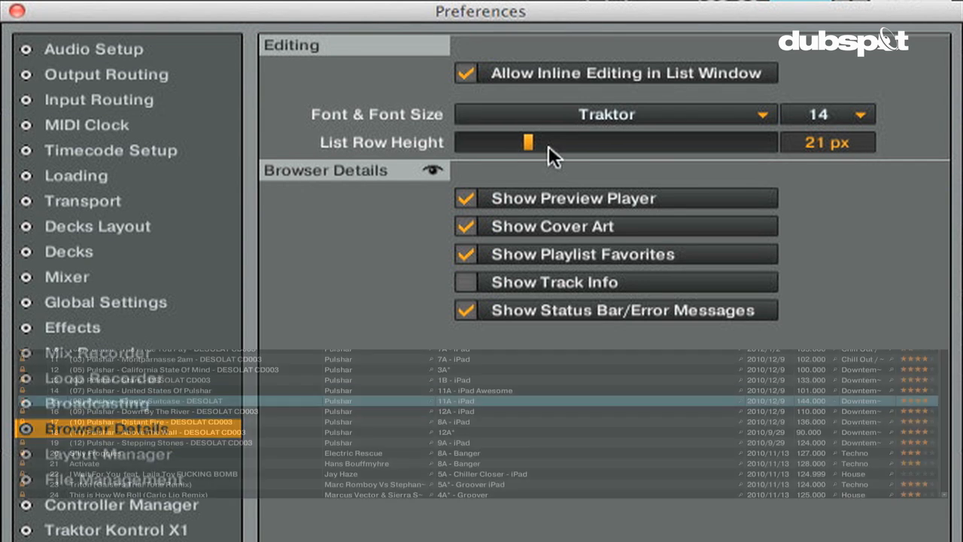
left_click_drag(529, 141, 665, 141)
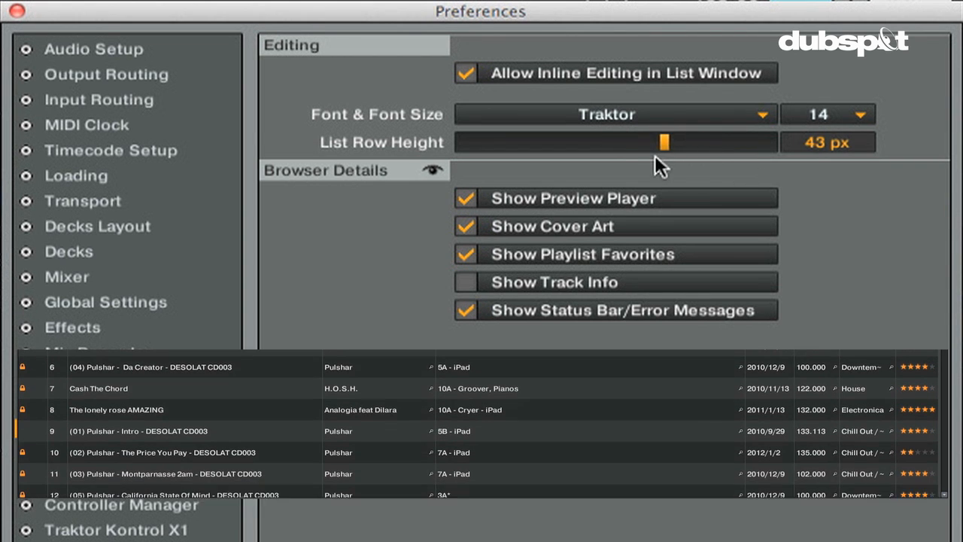
left_click_drag(665, 141, 615, 141)
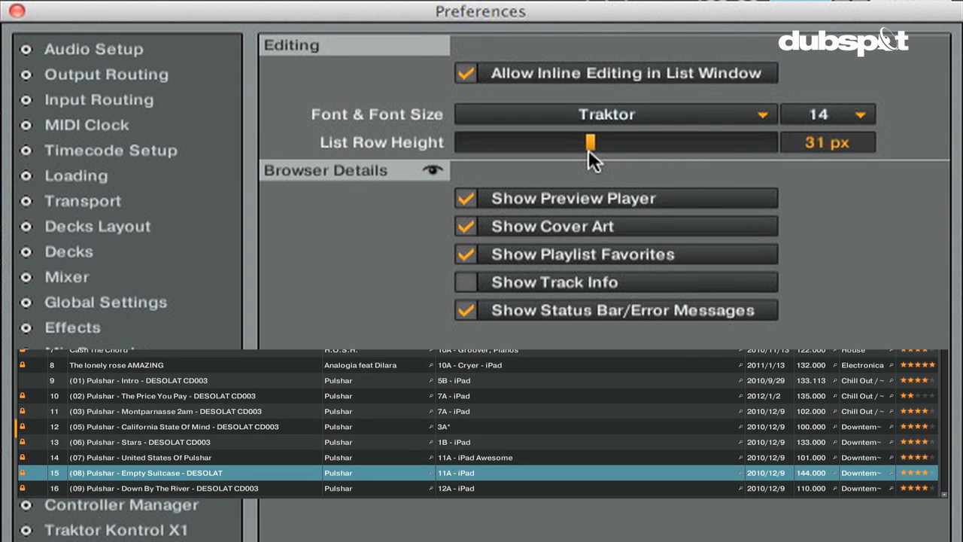
left_click(105, 301)
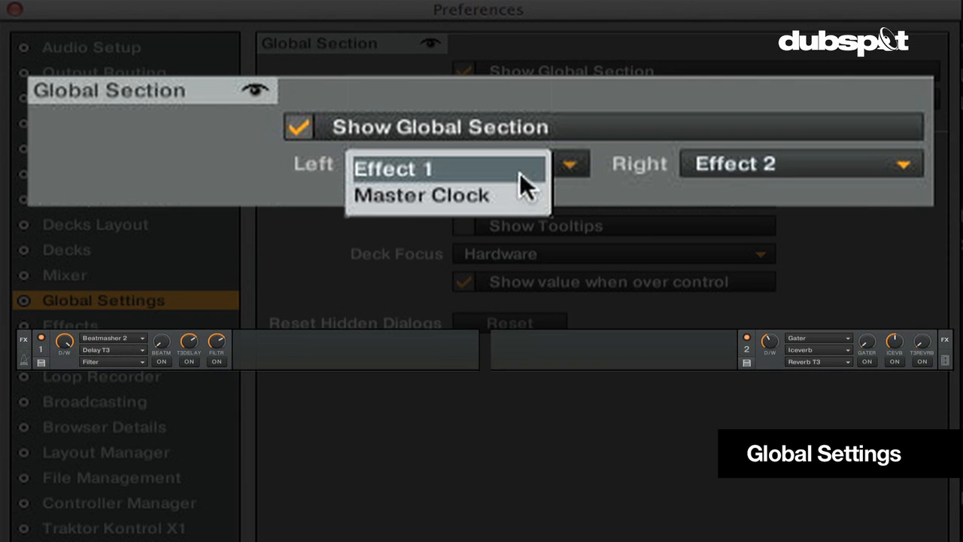
mouse_move(524, 203)
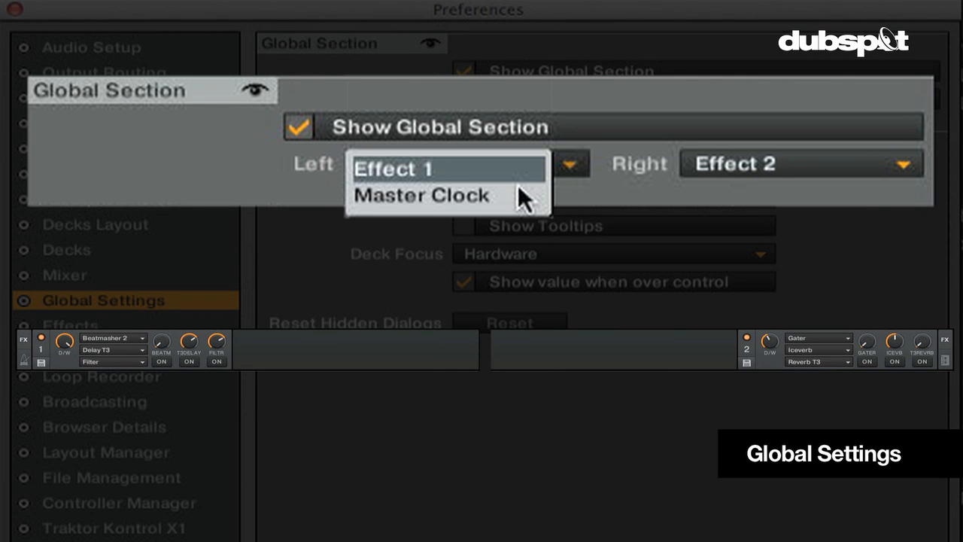
left_click(421, 196)
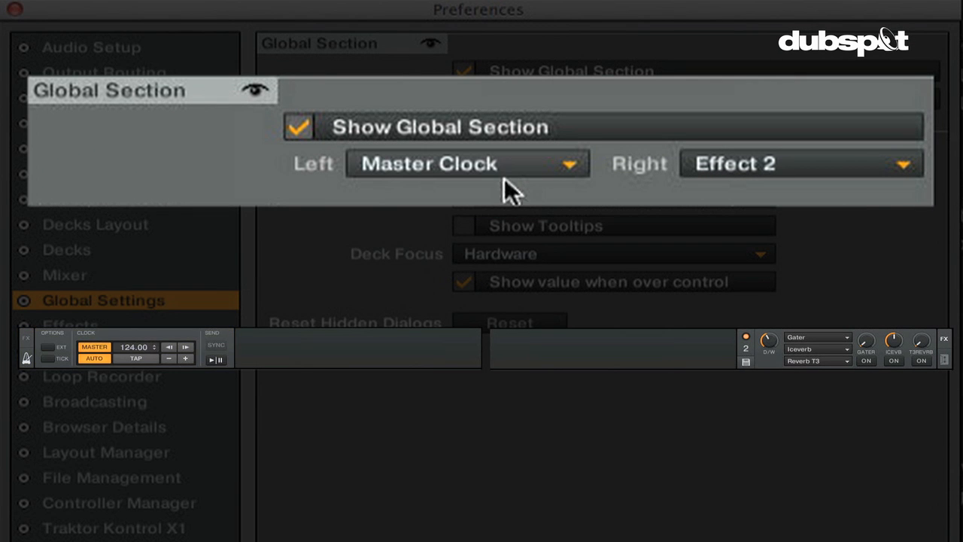
left_click(470, 163)
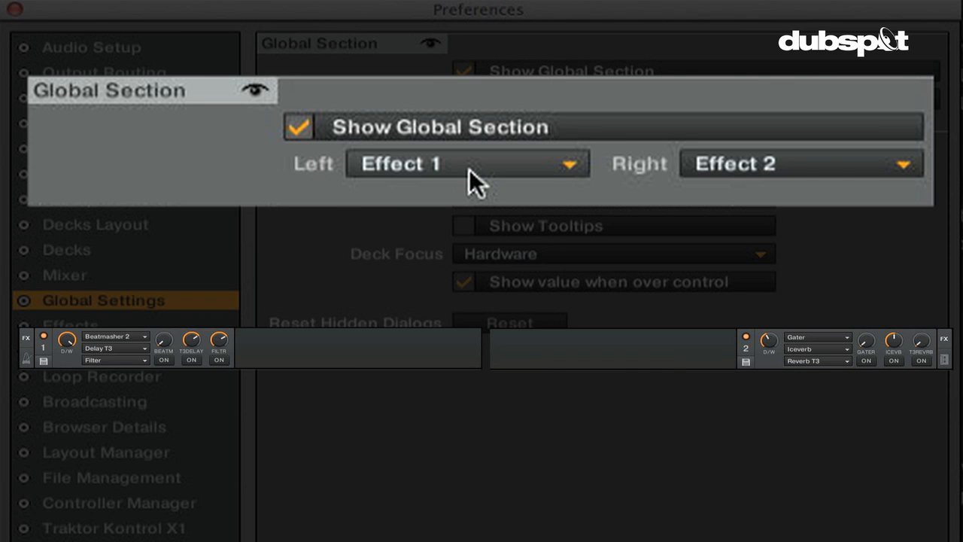